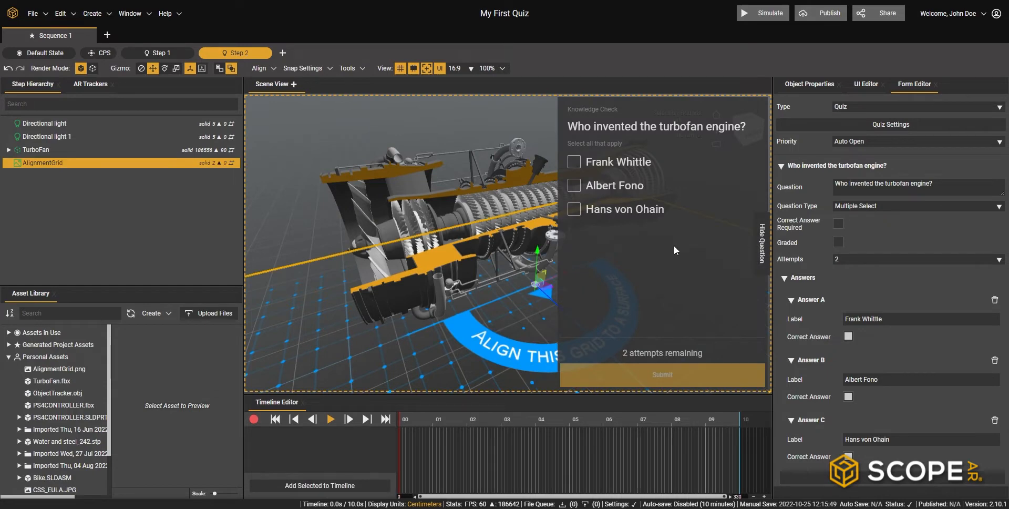
mouse_move(177, 62)
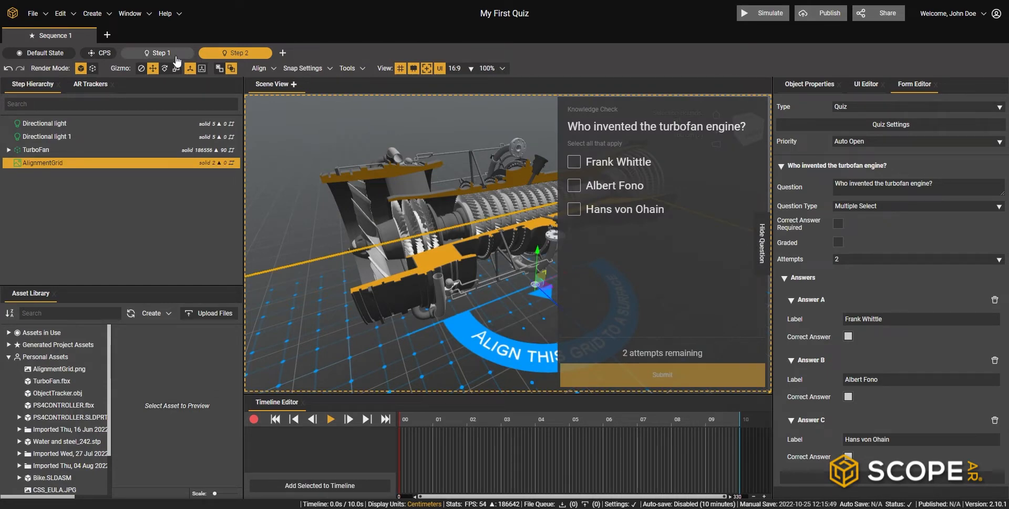
Review Steps 1 and 2, then add Step 3 as a Multiple Choice 3D question.
click(235, 53)
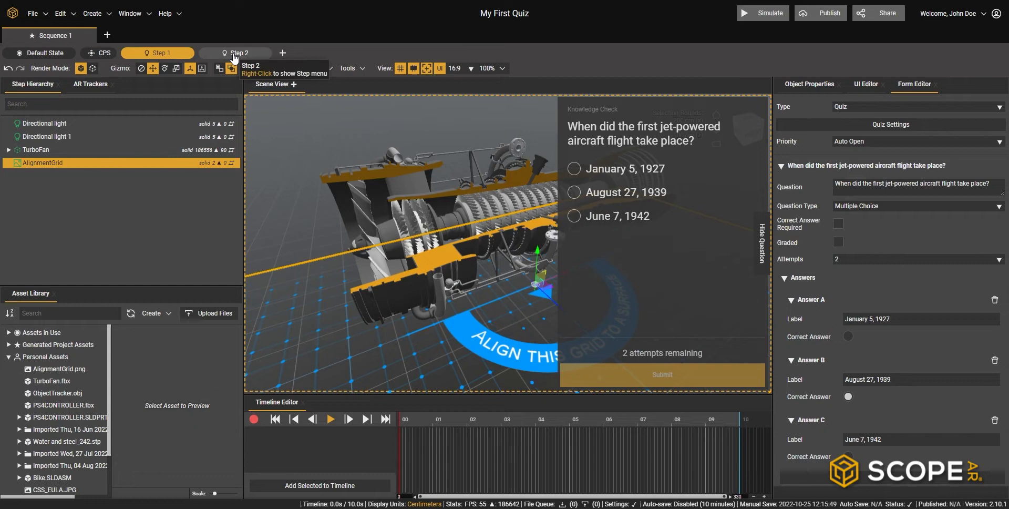
click(236, 53)
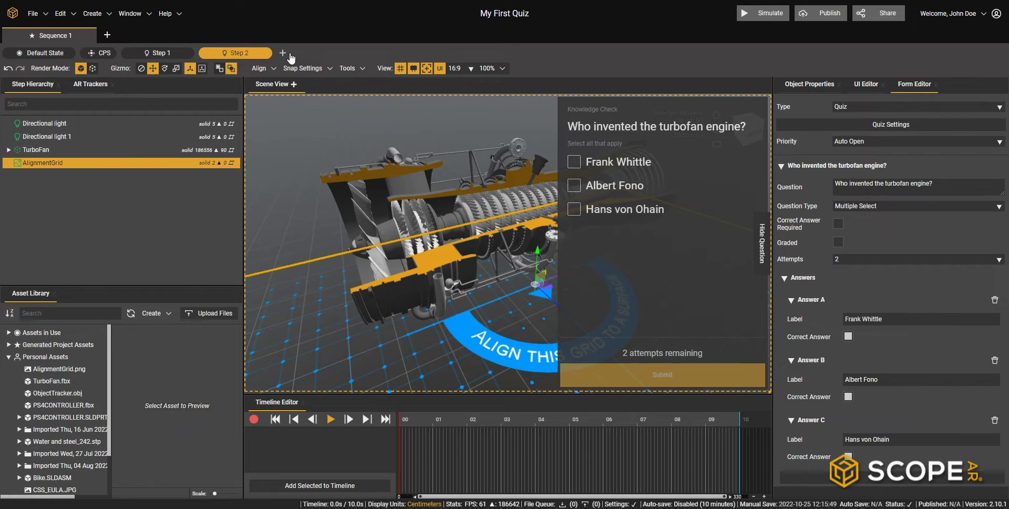
mouse_move(285, 55)
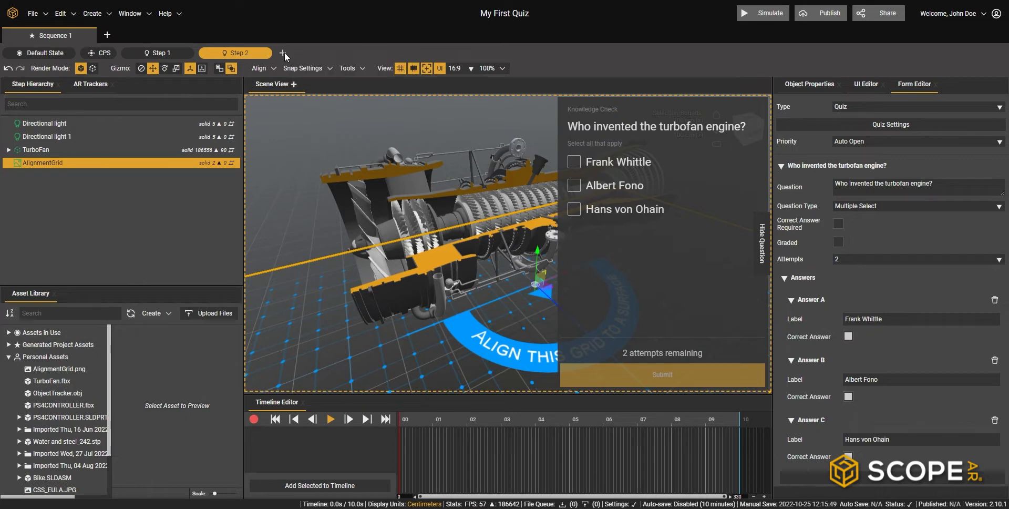
click(282, 52)
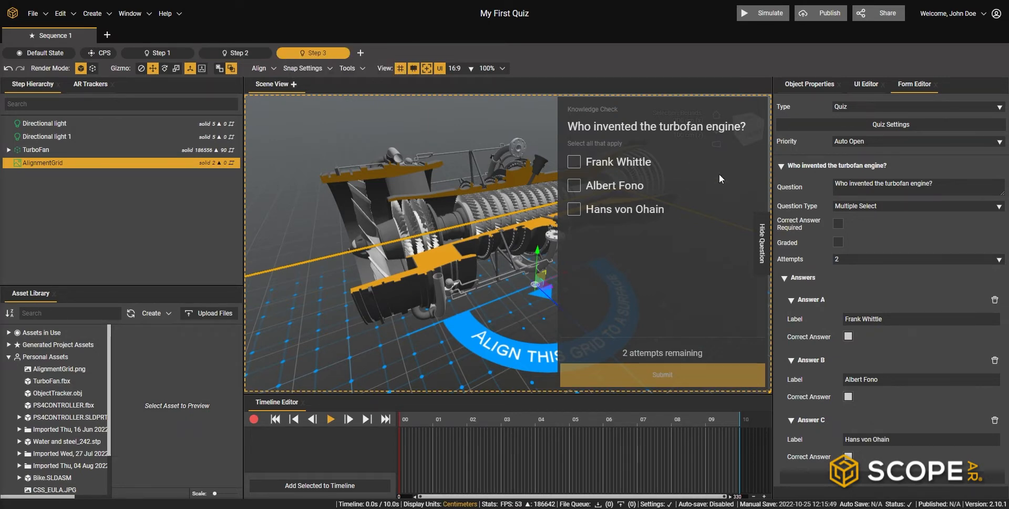
click(919, 206)
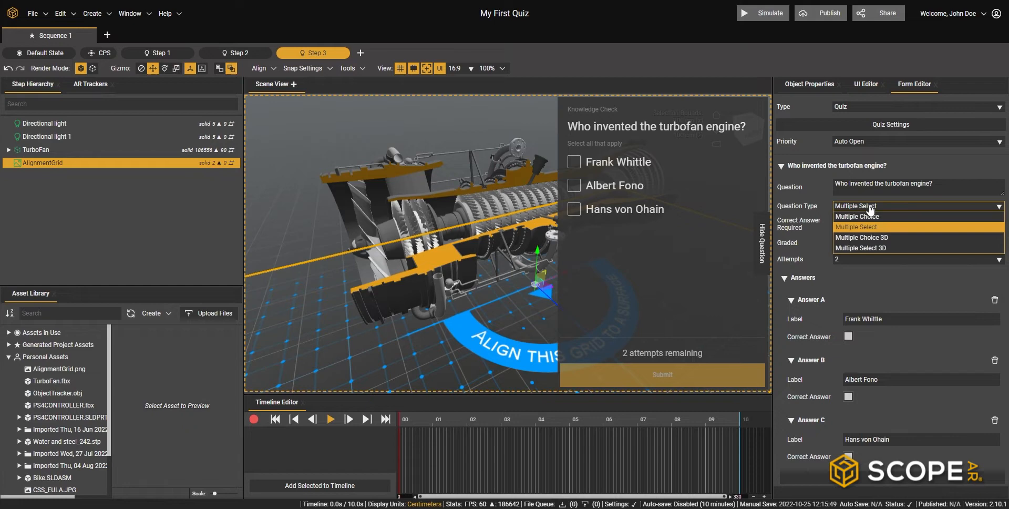
click(861, 238)
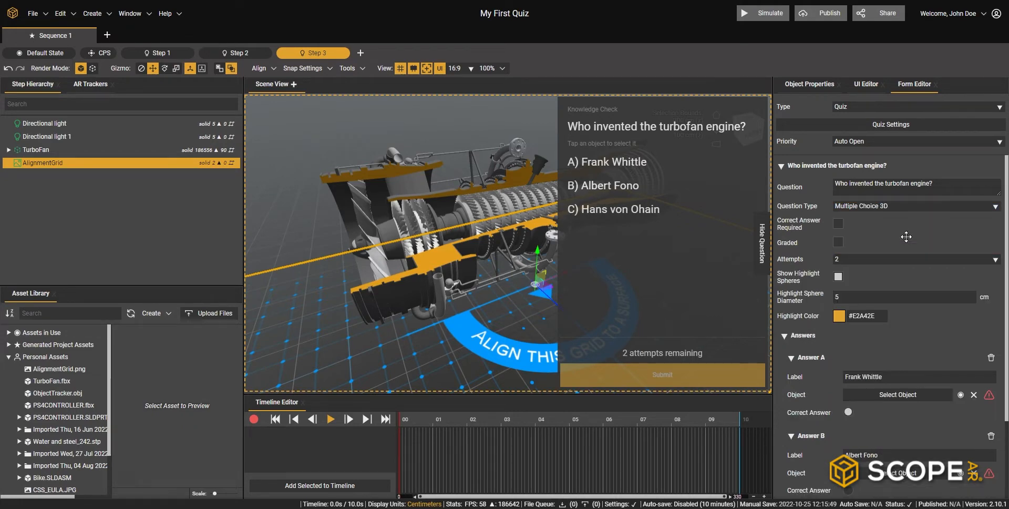
Enter 'Which part is the air inlet fan?' with answers Fan, Front Axle and Rear Axle.
click(900, 185)
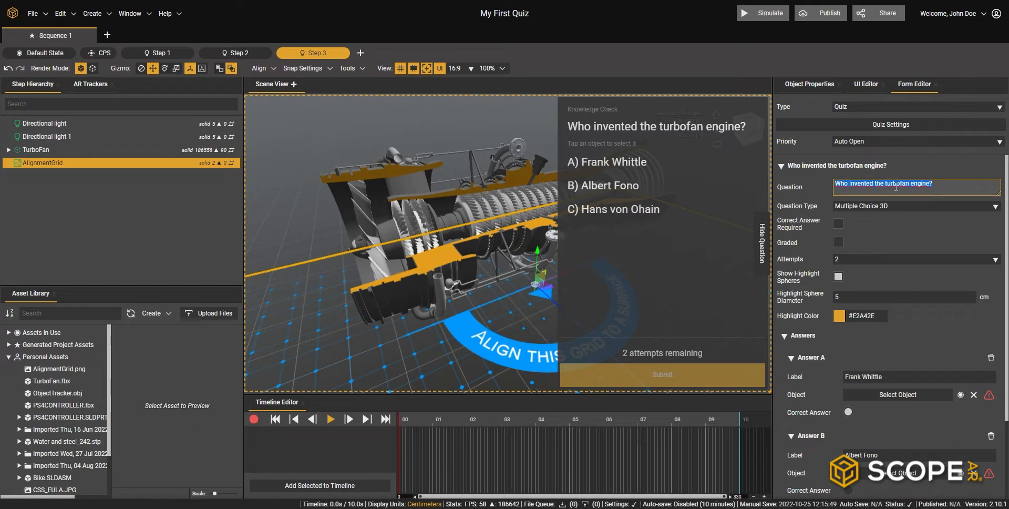
text(Which part is the air inlet fan?)
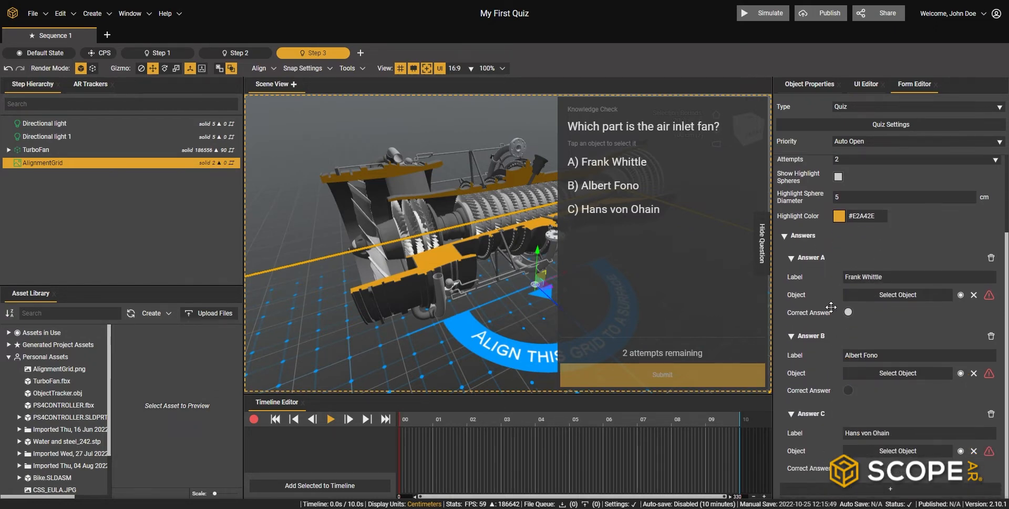
text(Fan)
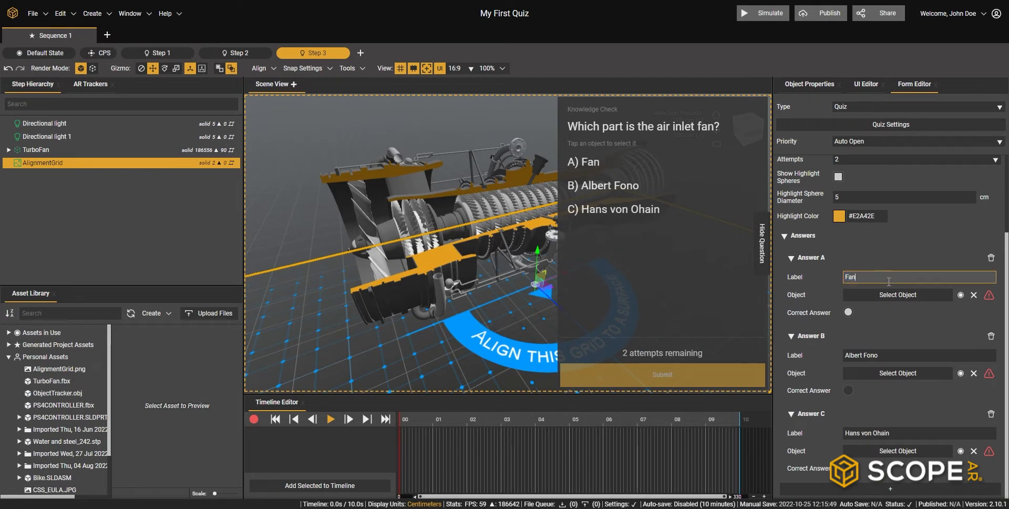
text(Front Axle)
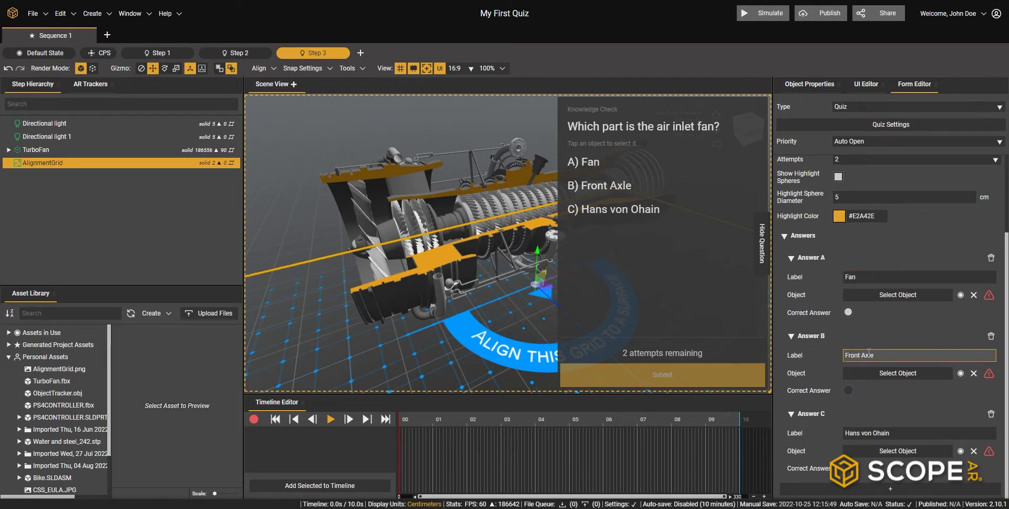
text(Rear Axle)
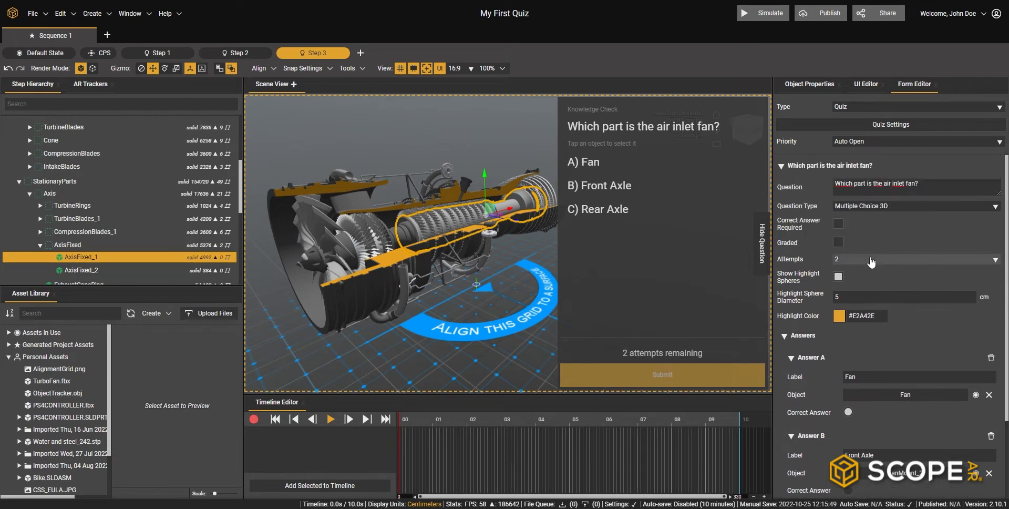
mouse_move(821, 259)
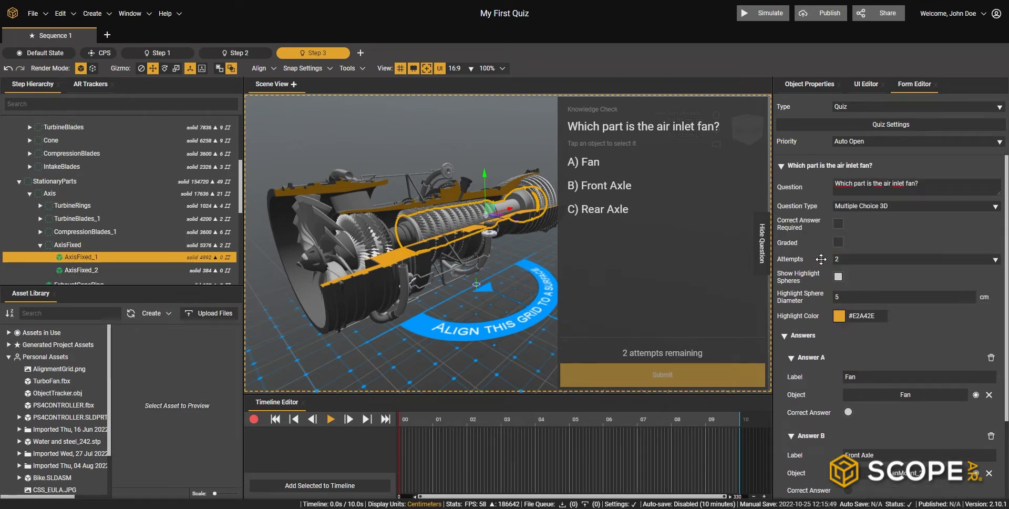
Link Answer A to the Fan part and set the Highlight Sphere Diameter to 10 cm.
click(838, 276)
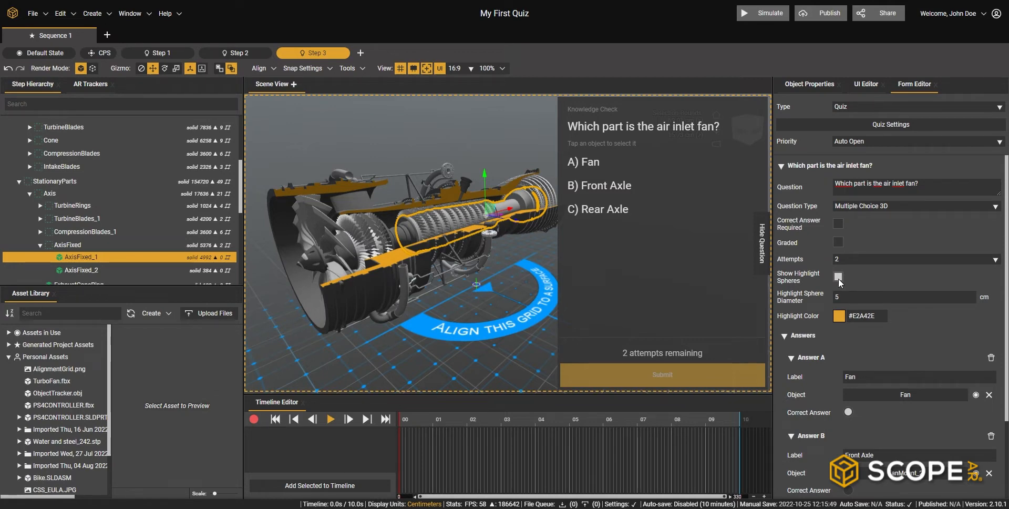
click(901, 297)
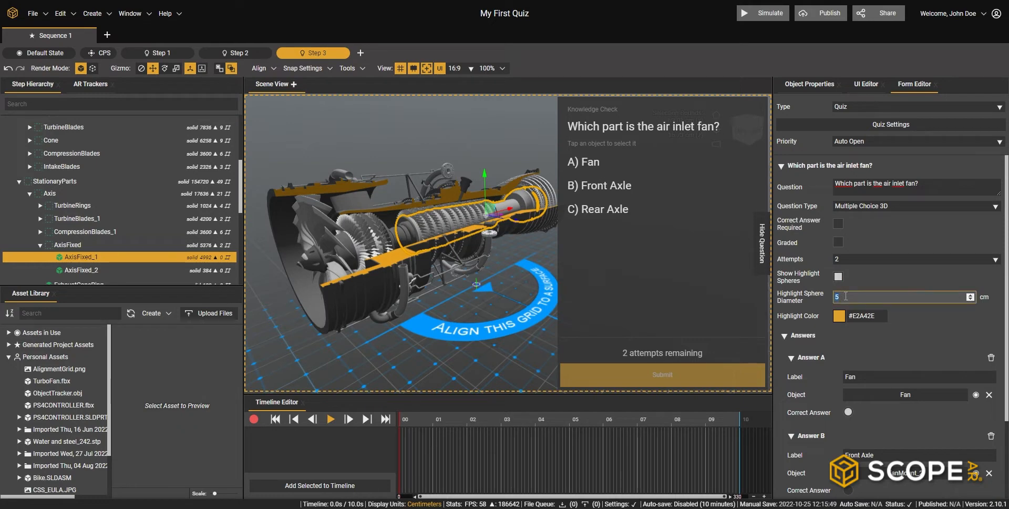
text(10)
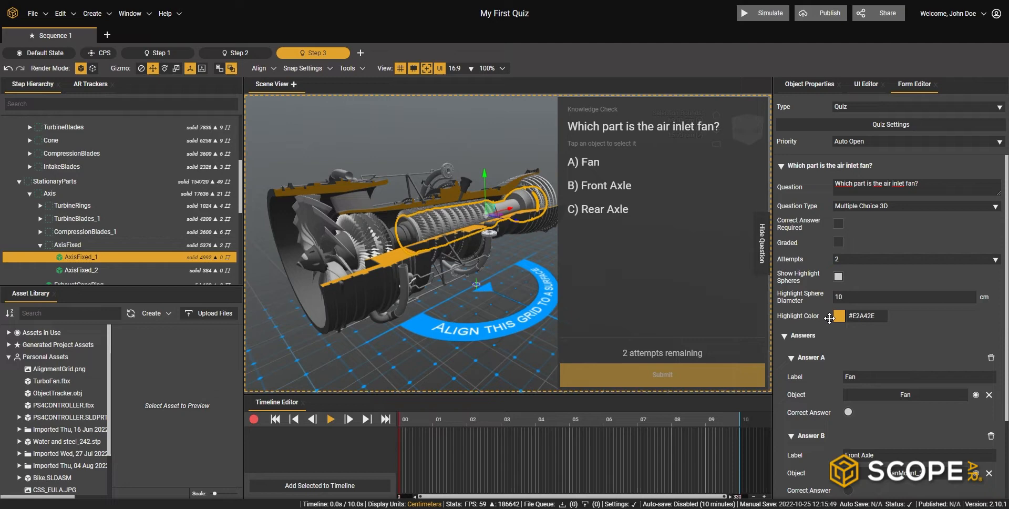
mouse_move(837, 34)
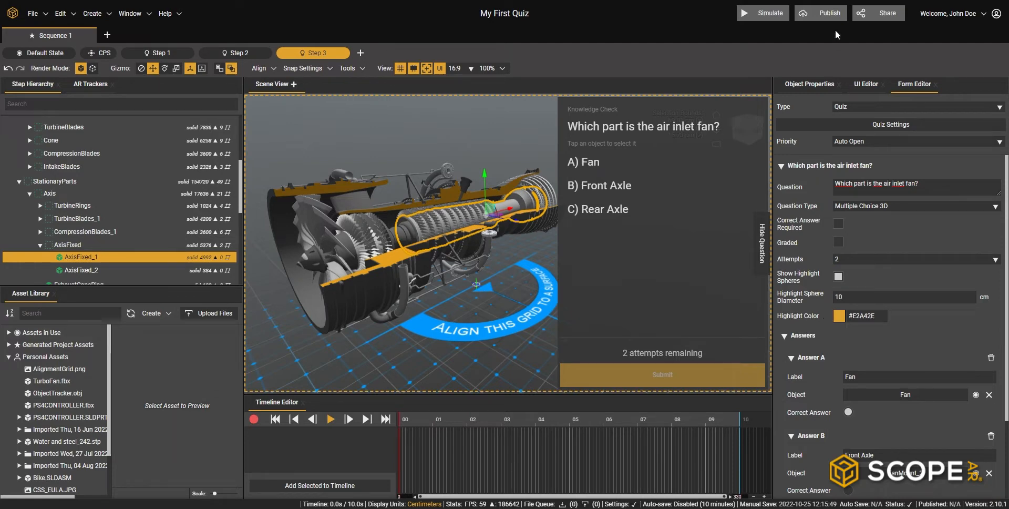
Enable a callout on the Fan part and set its horizontal offset to -10.
click(810, 84)
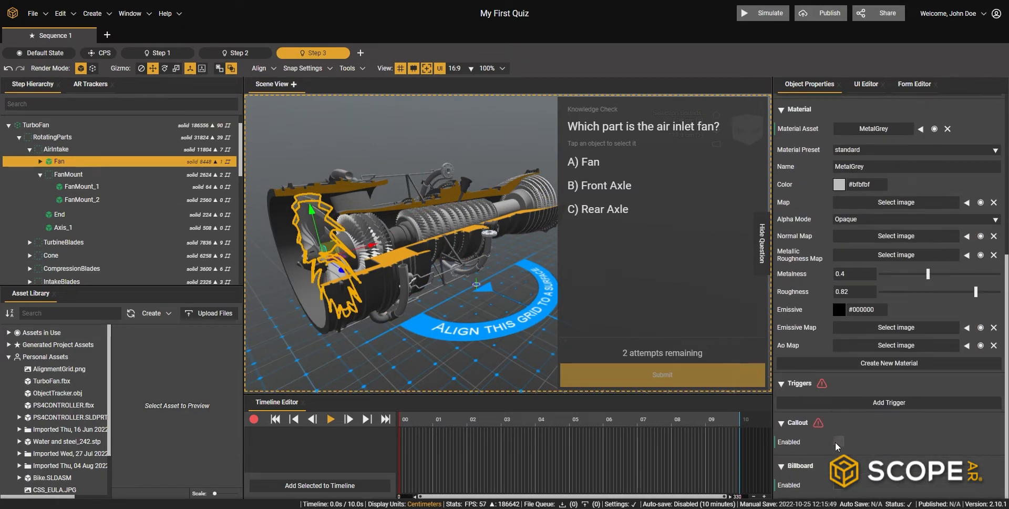
click(838, 442)
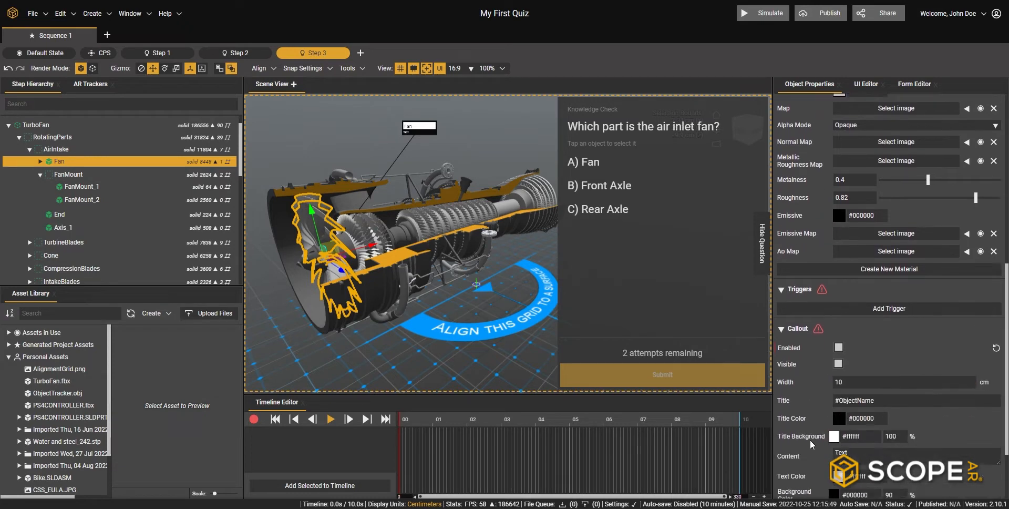
scroll(down, 3)
text(20)
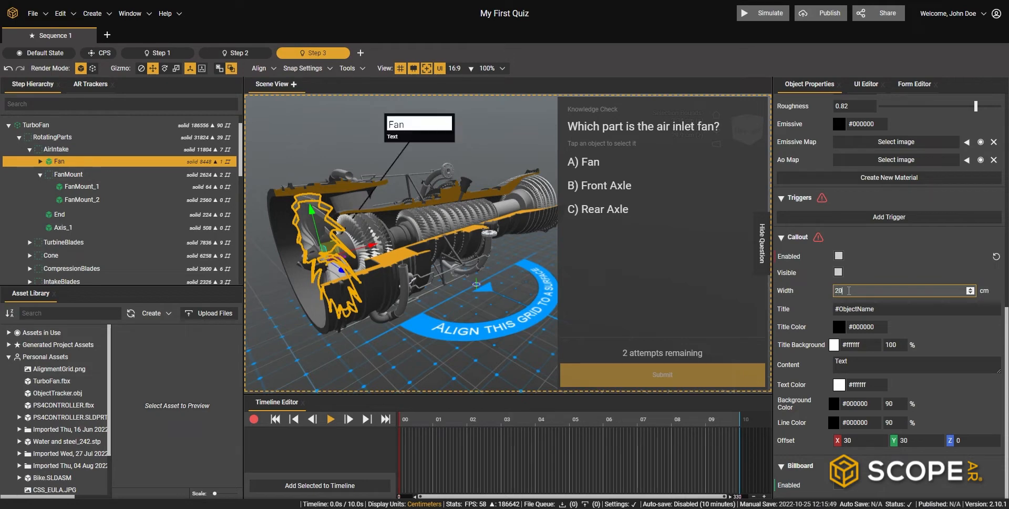
click(856, 441)
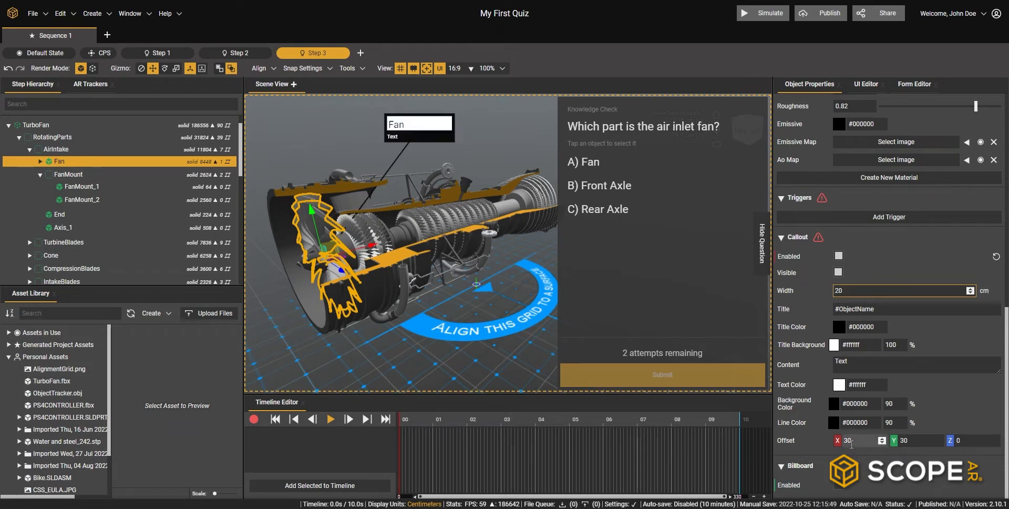
text(-10)
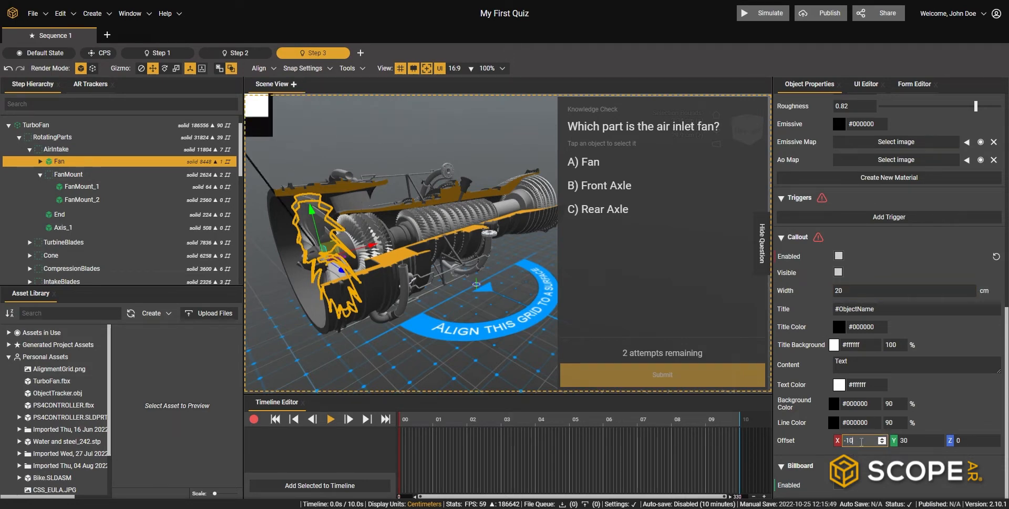
Select the TurboFan model and pick the next answer part in the hierarchy for its callout.
click(30, 124)
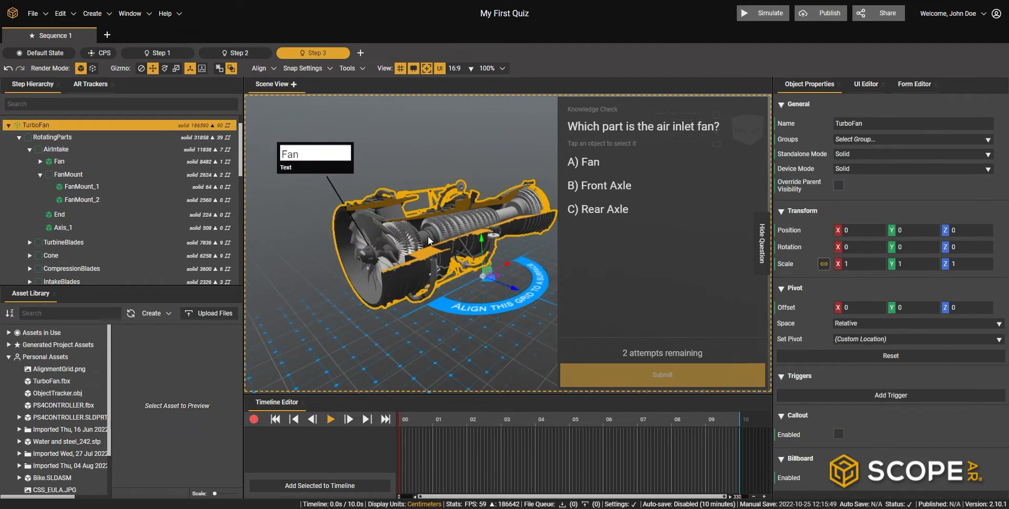
click(81, 199)
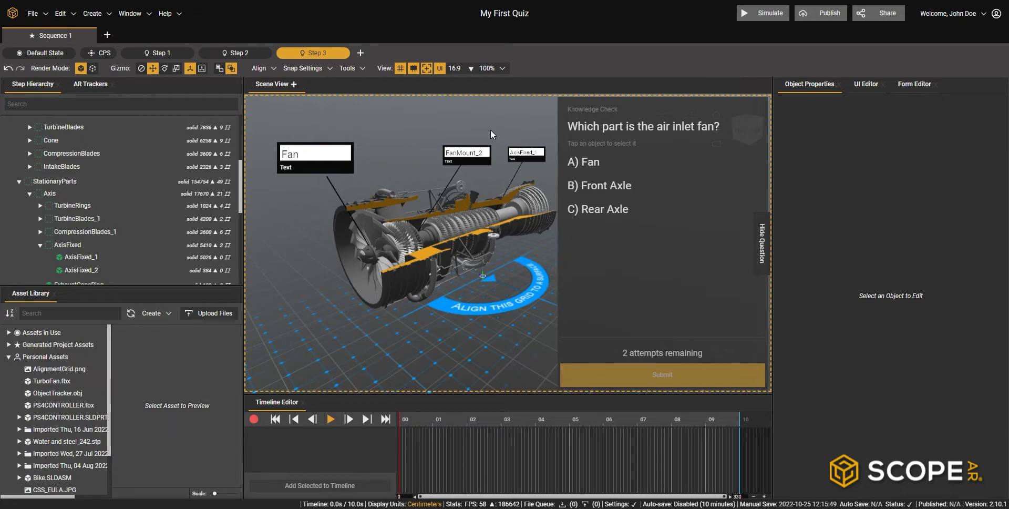
click(763, 12)
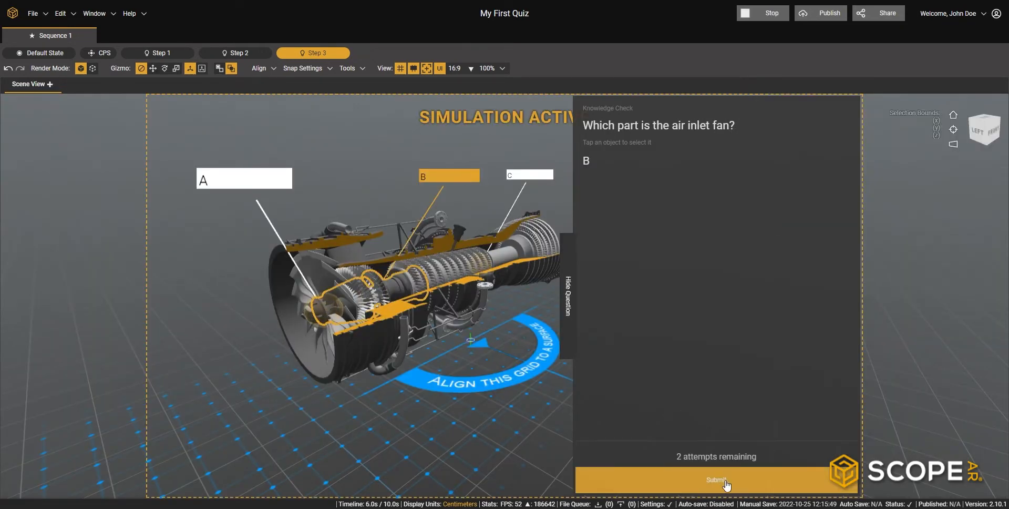
click(715, 479)
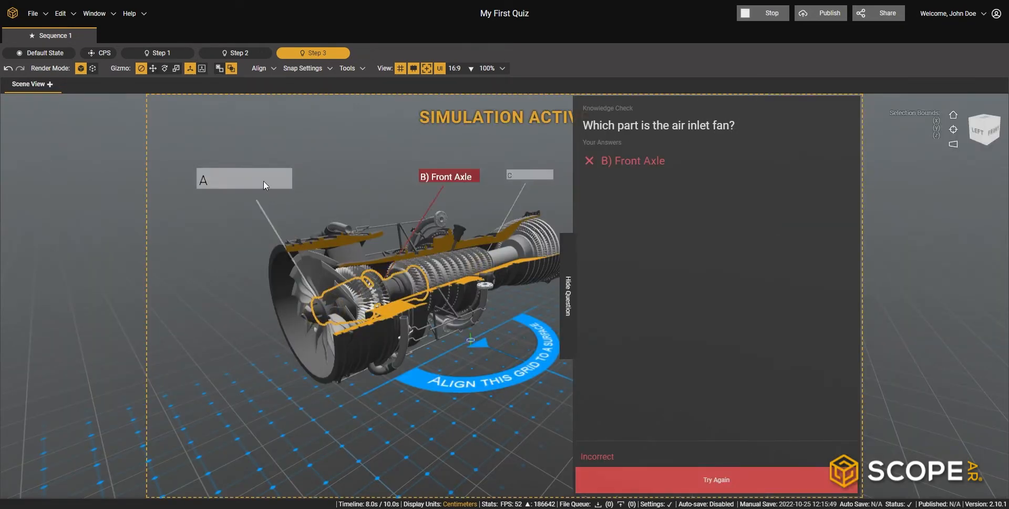
click(716, 479)
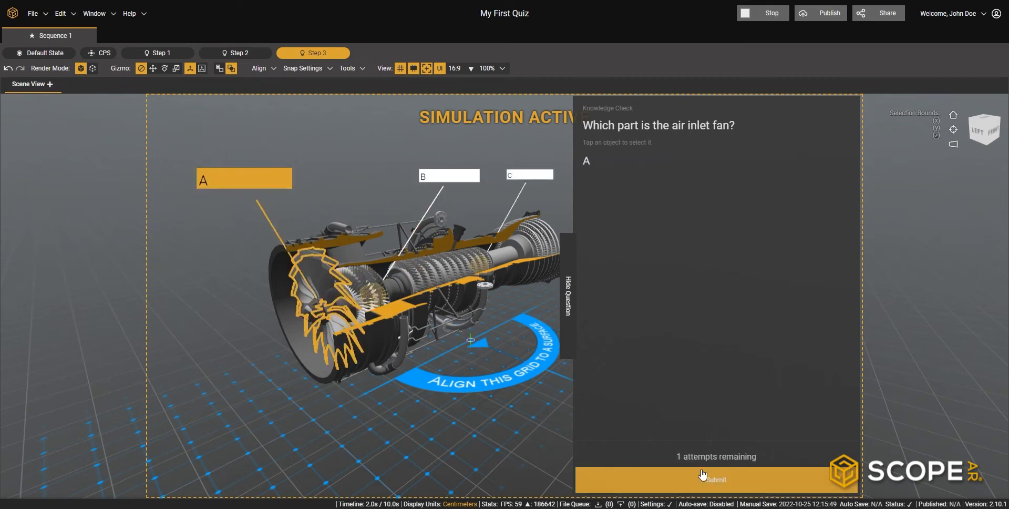
click(716, 478)
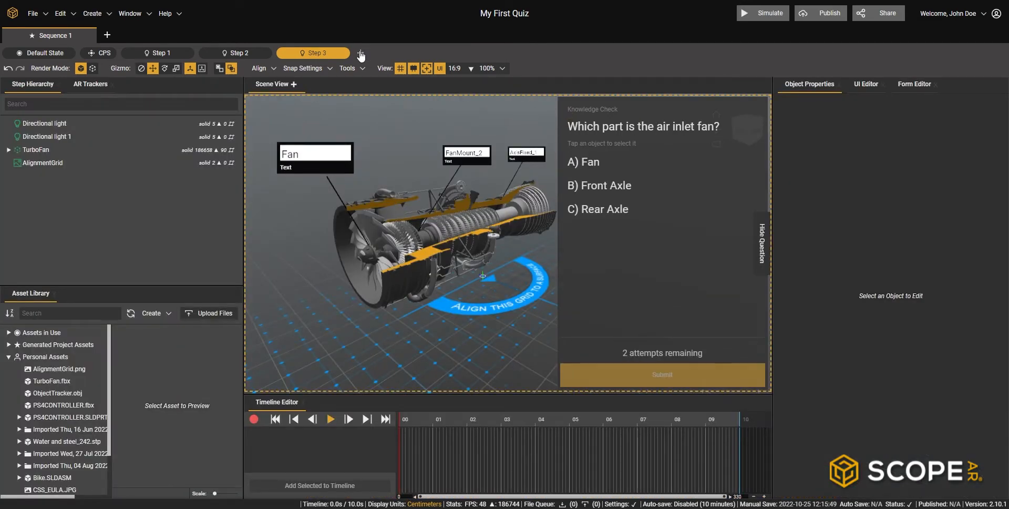
mouse_move(360, 54)
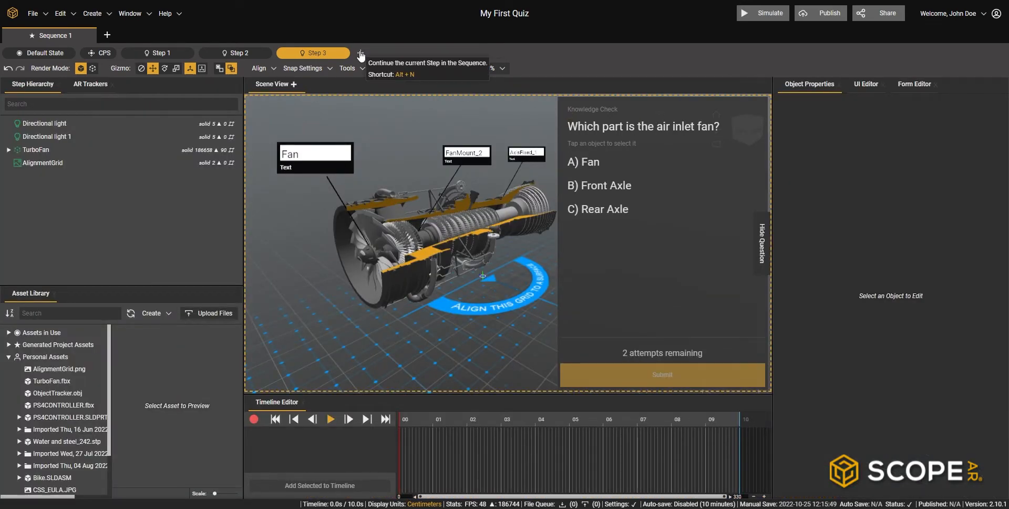
Add Step 4 continuing from Step 3 and bring Arrow_medium.FBX into the scene.
click(359, 53)
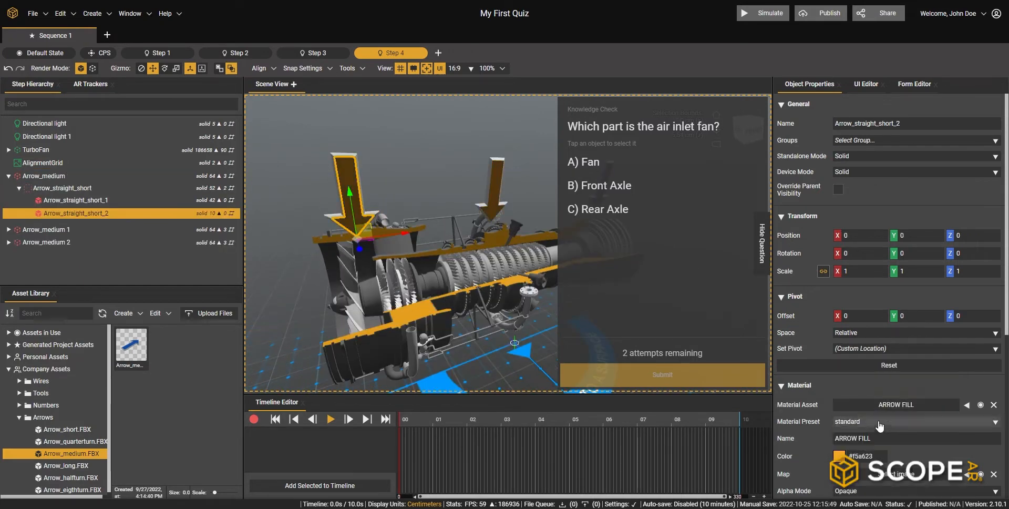
click(915, 84)
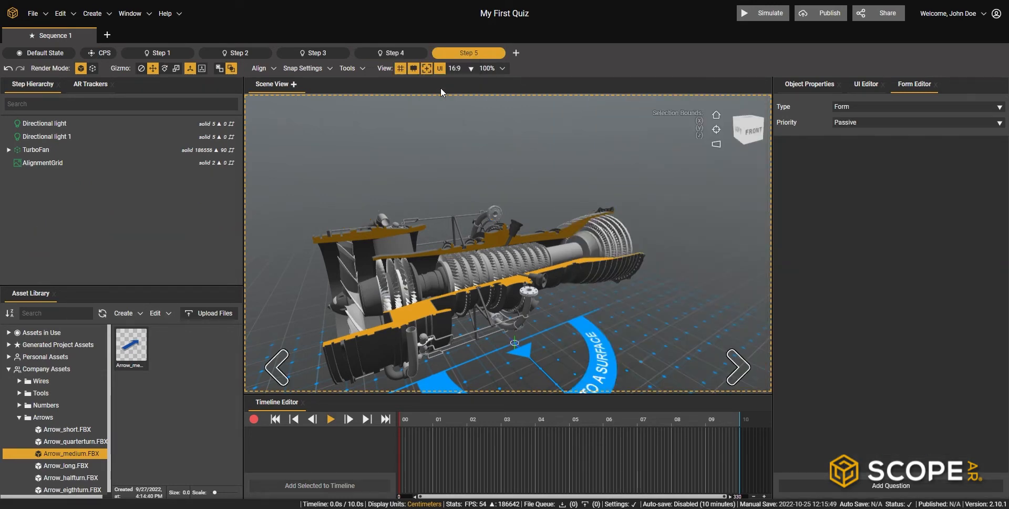
Apply the Quiz Results template to Step 5 in the UI Editor and bring up Quiz Settings.
click(867, 84)
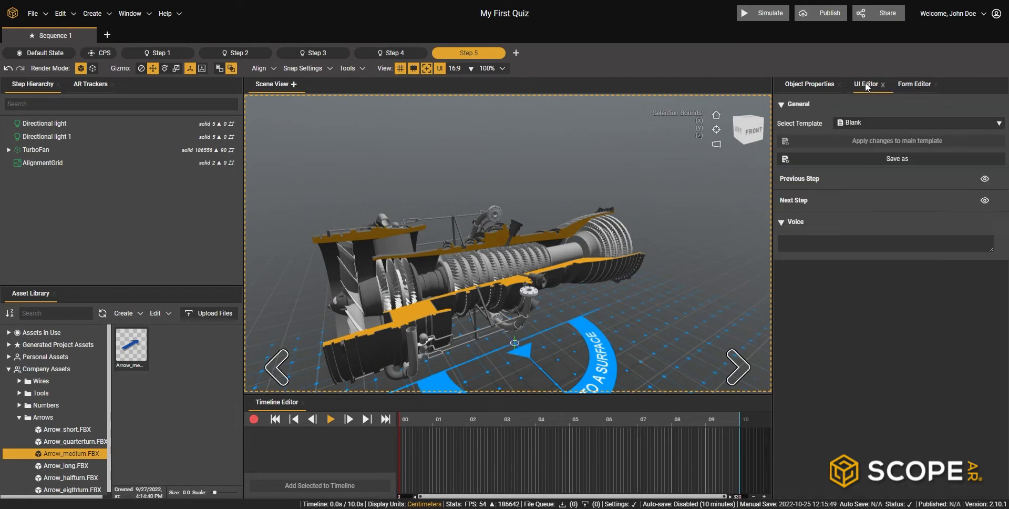
click(918, 122)
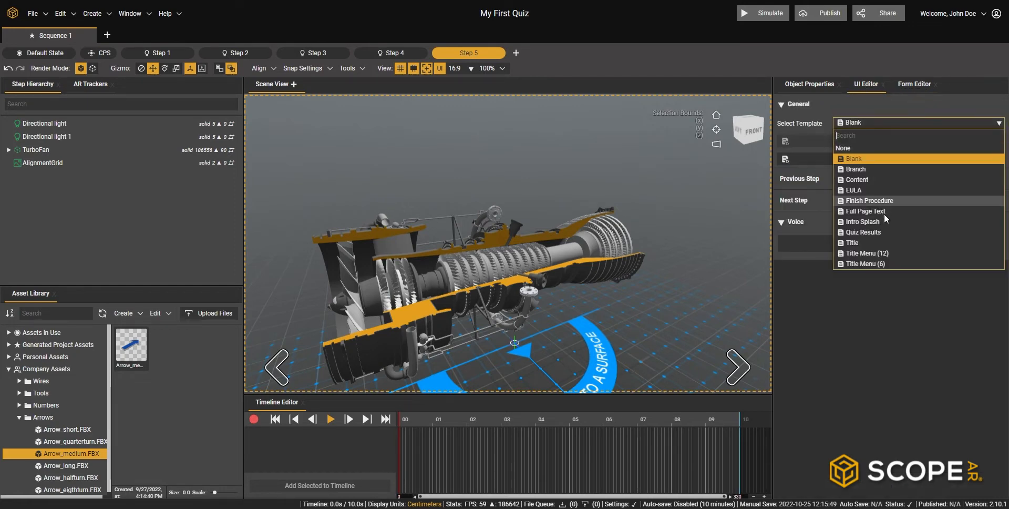
mouse_move(883, 235)
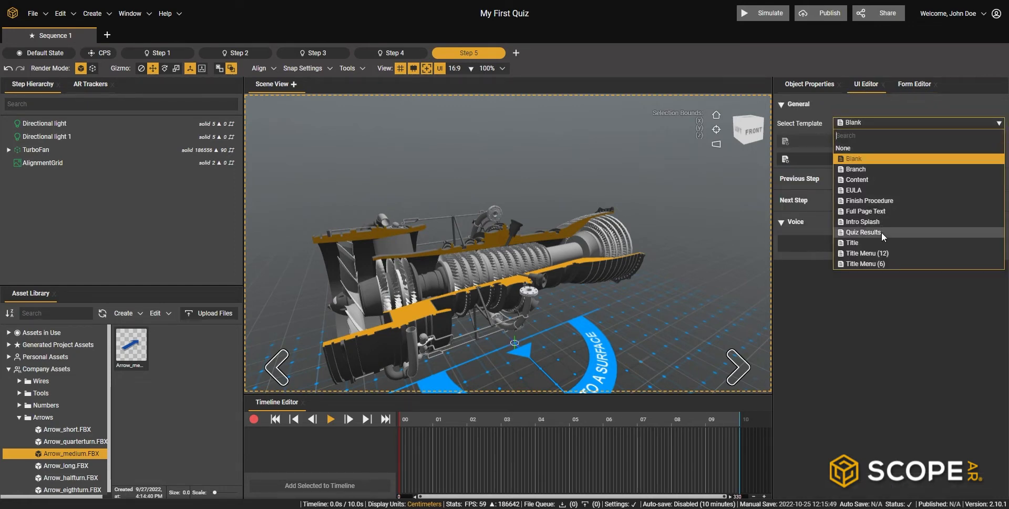
click(863, 233)
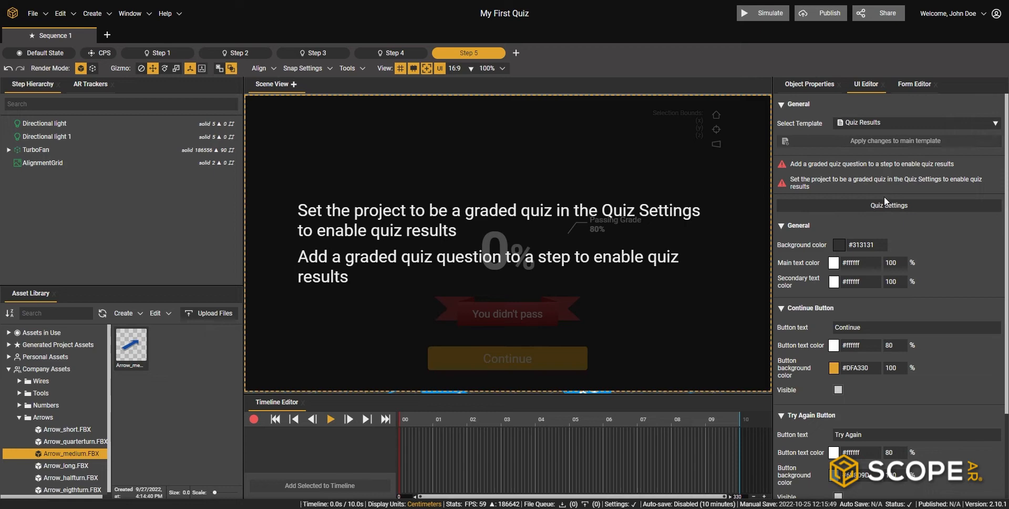
click(889, 205)
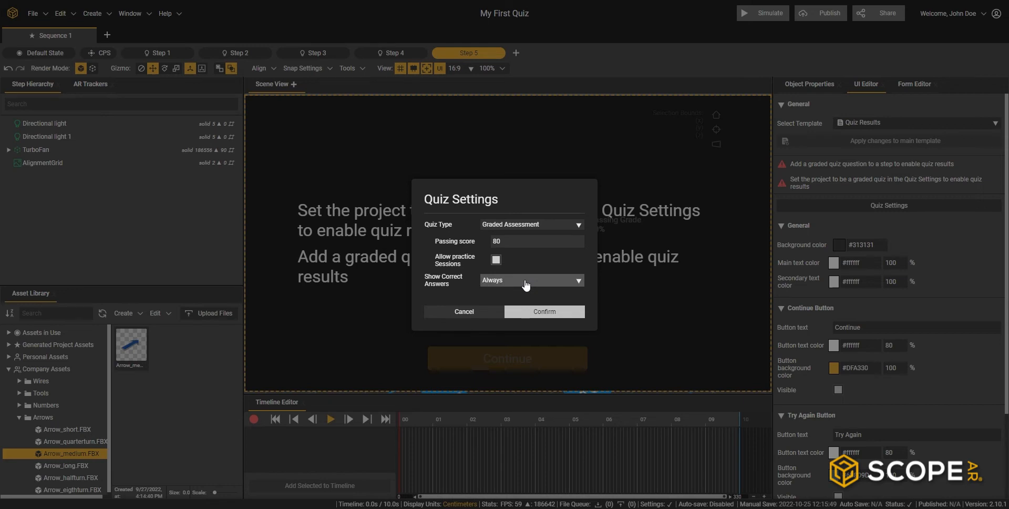
mouse_move(553, 314)
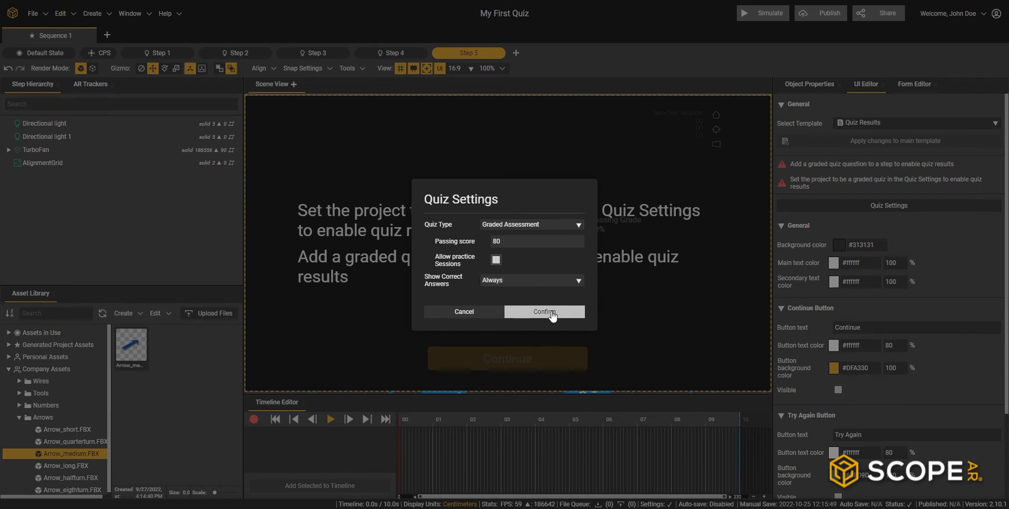
Confirm the Graded Assessment settings with an 80 passing score and return to Step 1.
click(544, 312)
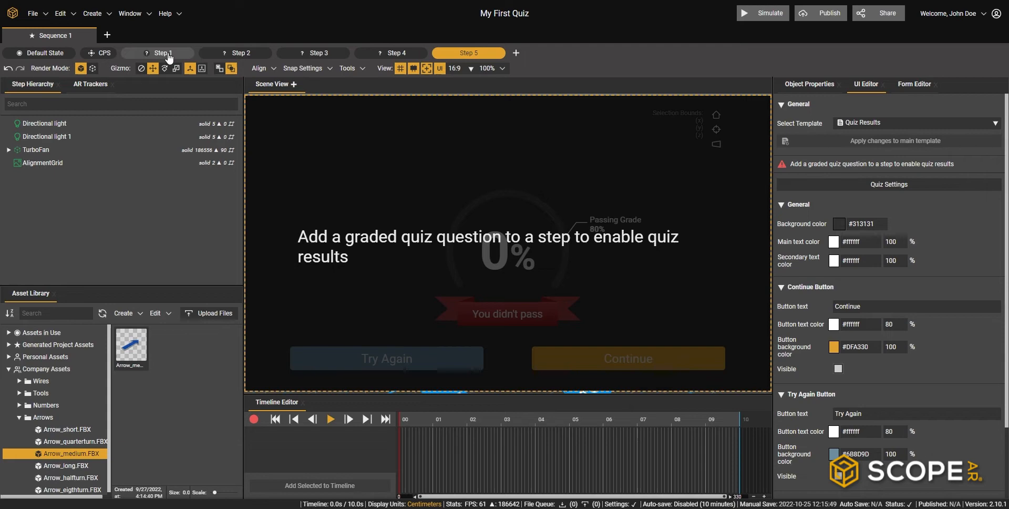
click(163, 52)
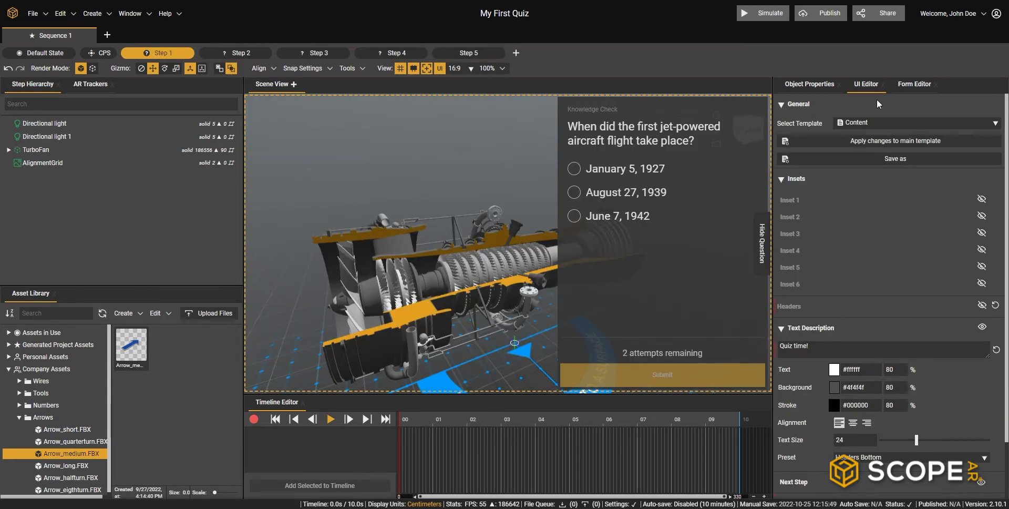
Mark the Step 1 jet-flight question as Graded and check Steps 2 and 3.
click(915, 84)
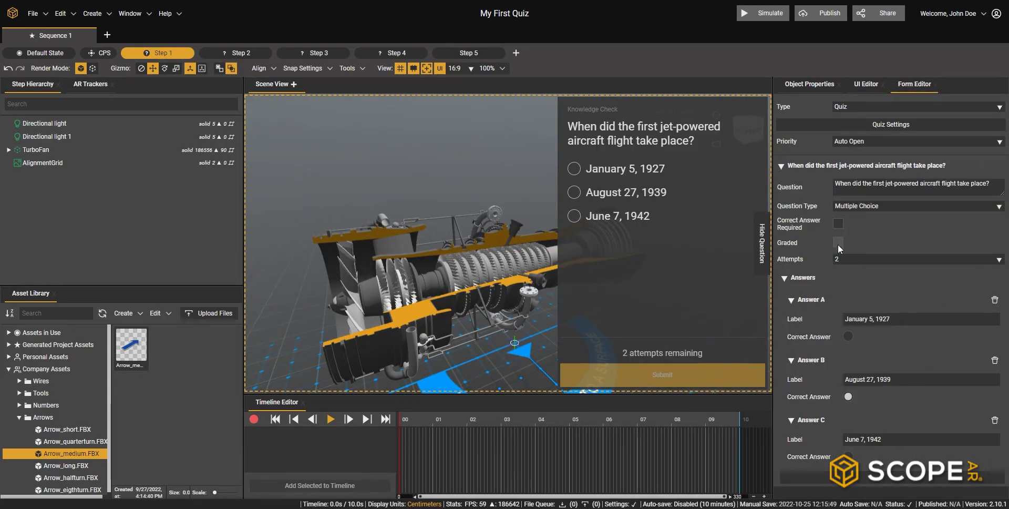
click(837, 242)
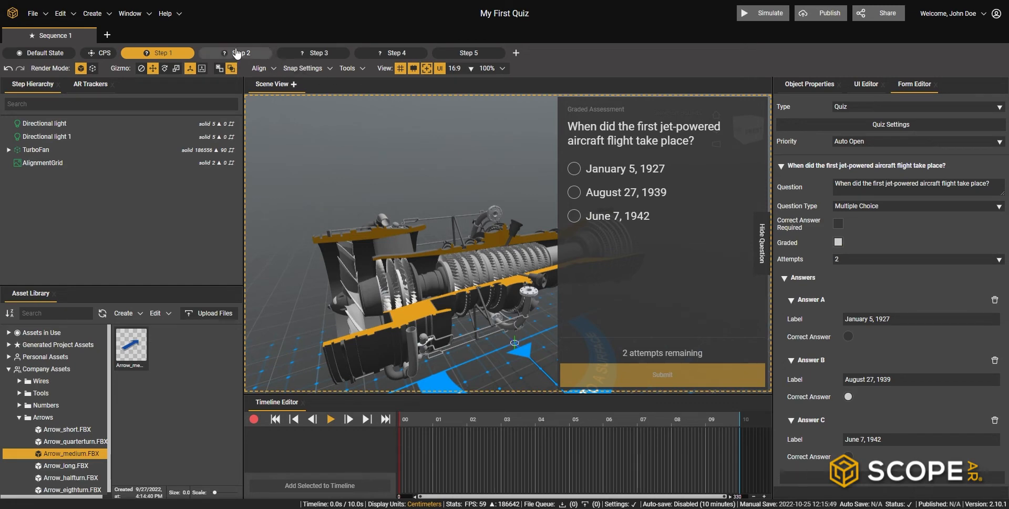
click(236, 52)
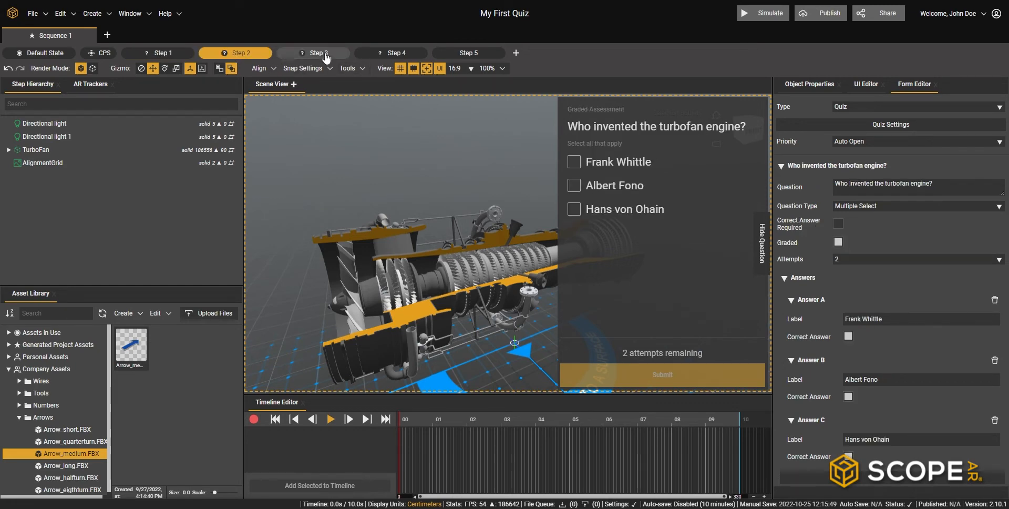
click(319, 53)
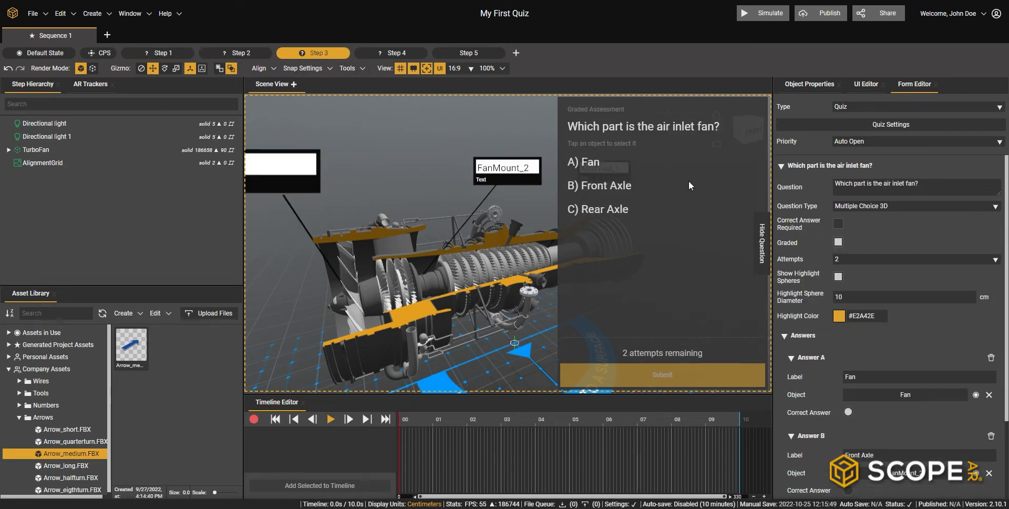
Mark the Step 4 compressor question as Graded, go to Quiz Results and start a simulation.
click(397, 53)
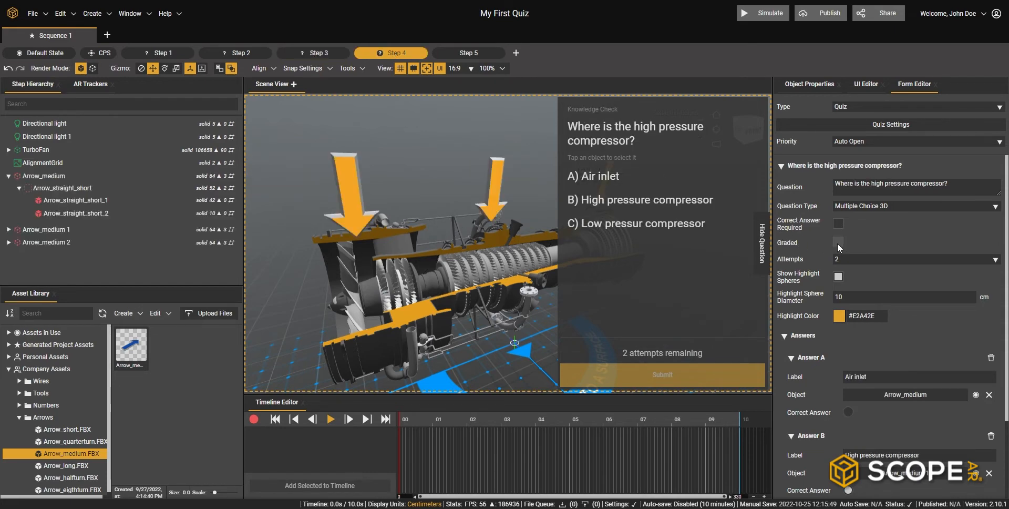
click(838, 242)
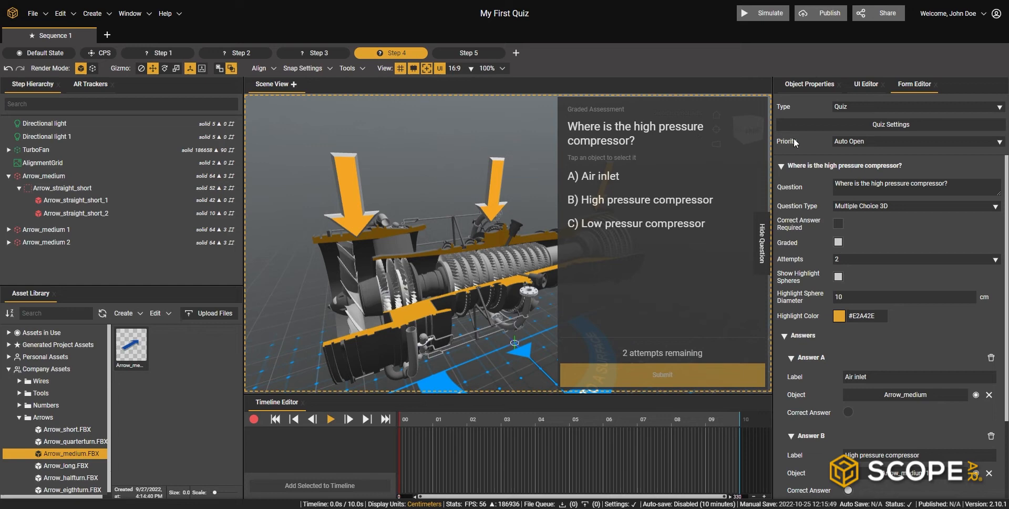
click(469, 52)
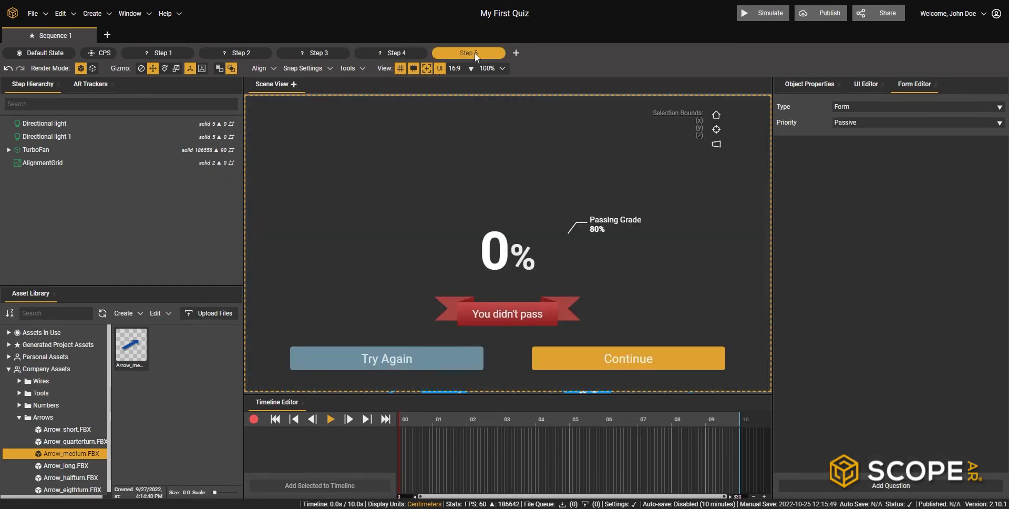
click(763, 13)
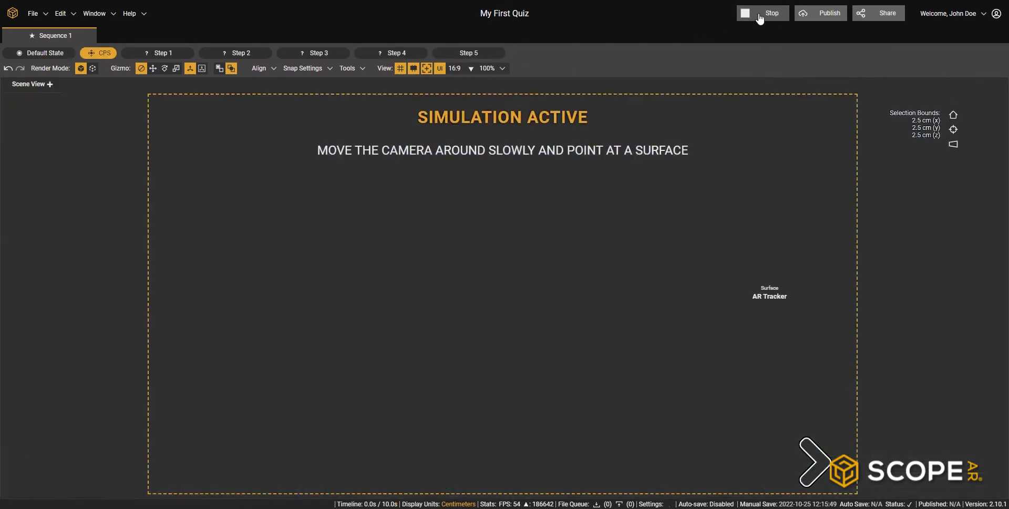
Answer the flight date, turbofan inventors and Fan questions correctly in the simulation.
click(157, 52)
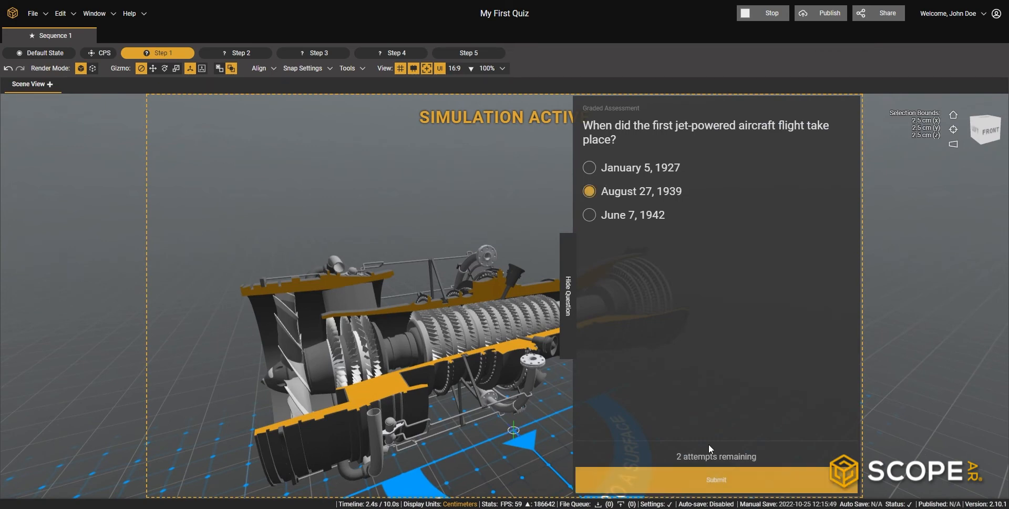
click(716, 479)
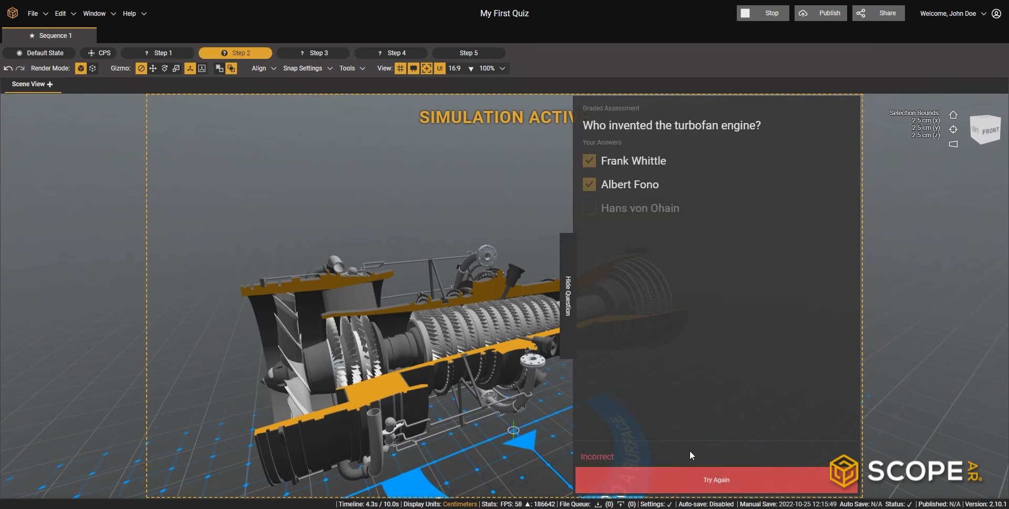
click(590, 208)
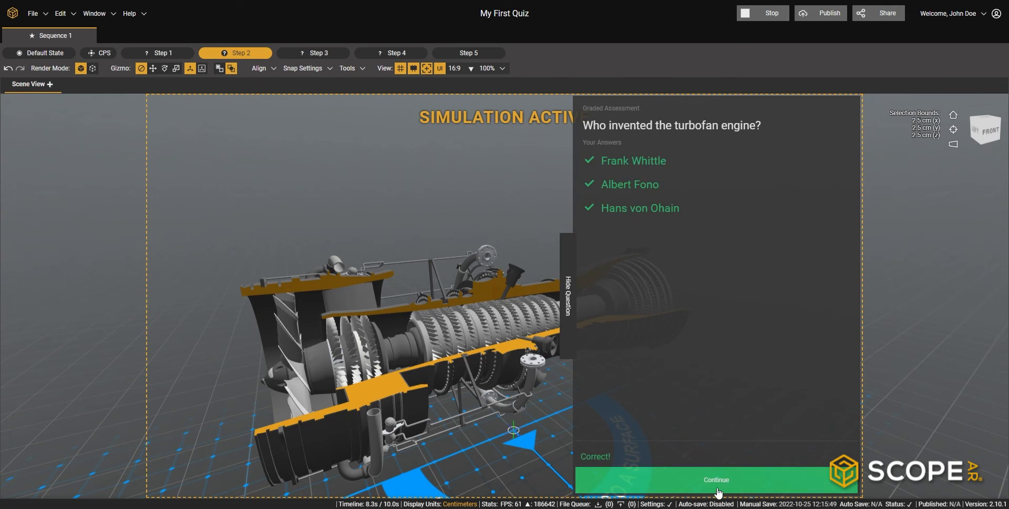
click(716, 479)
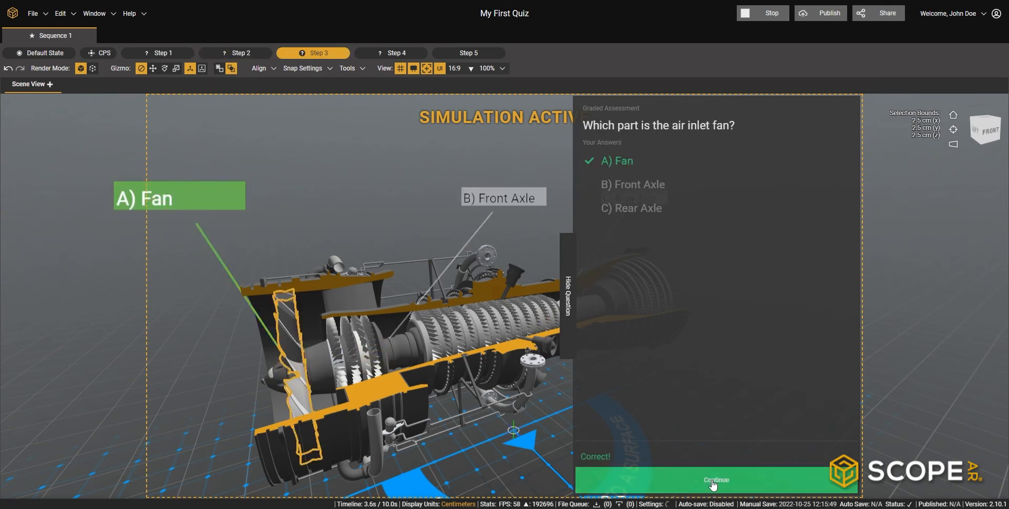
Submit B for the high pressure compressor, reach the 100% results screen and stop simulating.
click(716, 494)
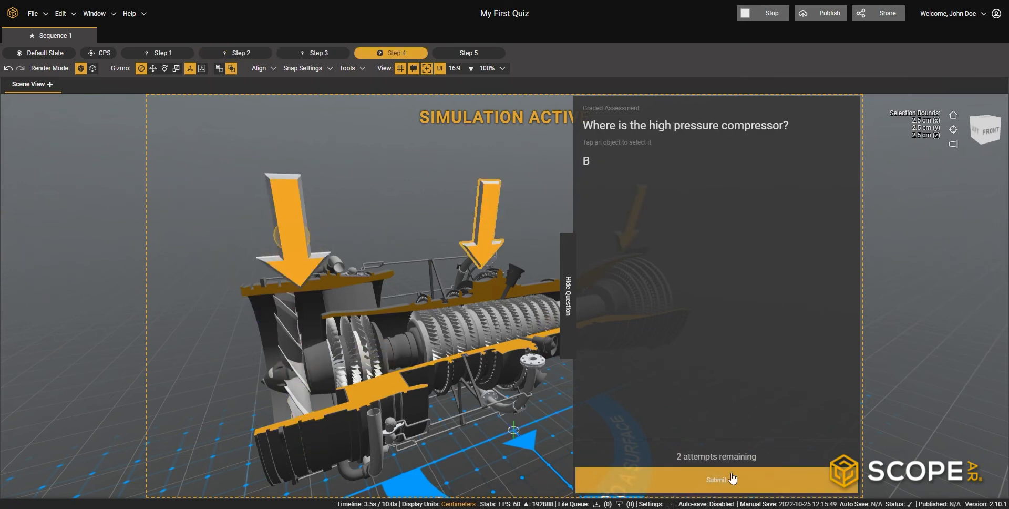
click(717, 478)
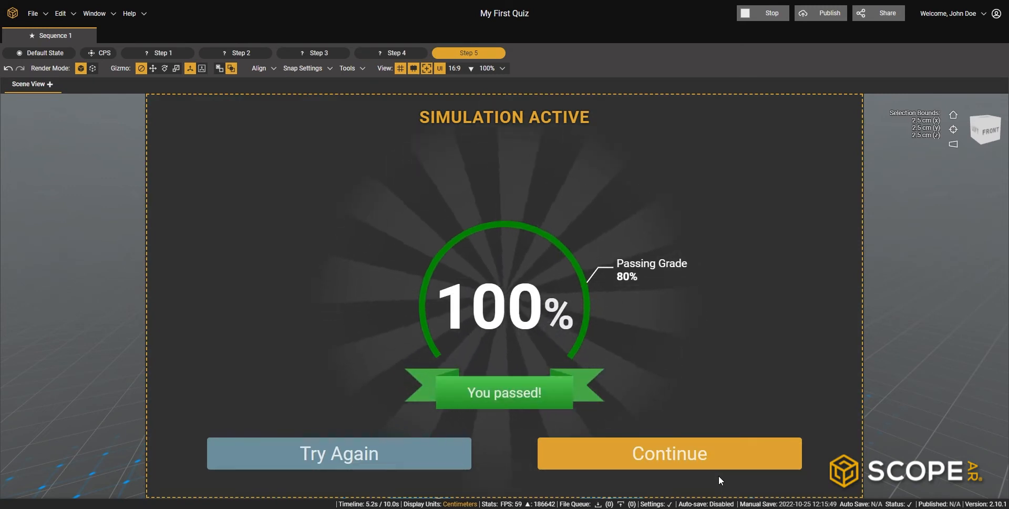
click(763, 12)
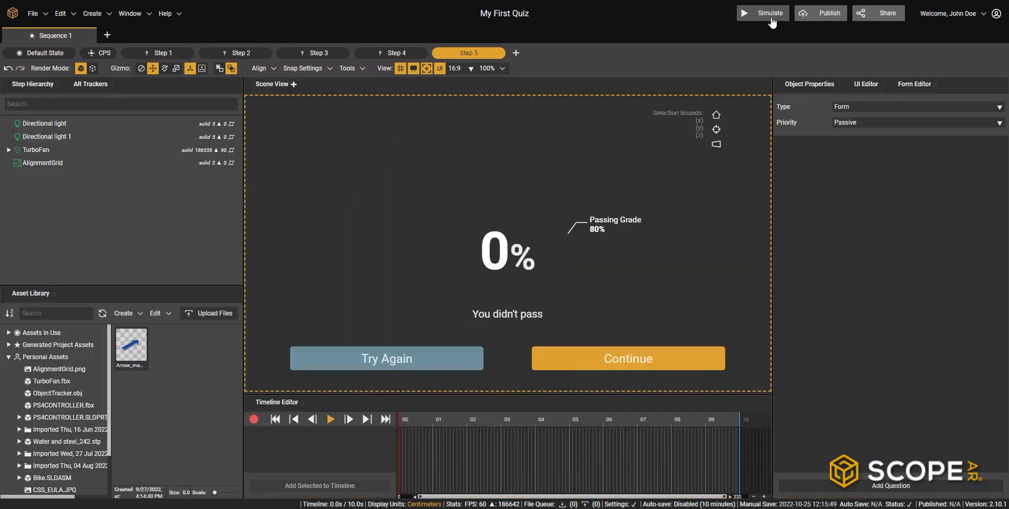
Bring up the Publish Project dialog with Session Type 'Persistent per user'.
click(830, 13)
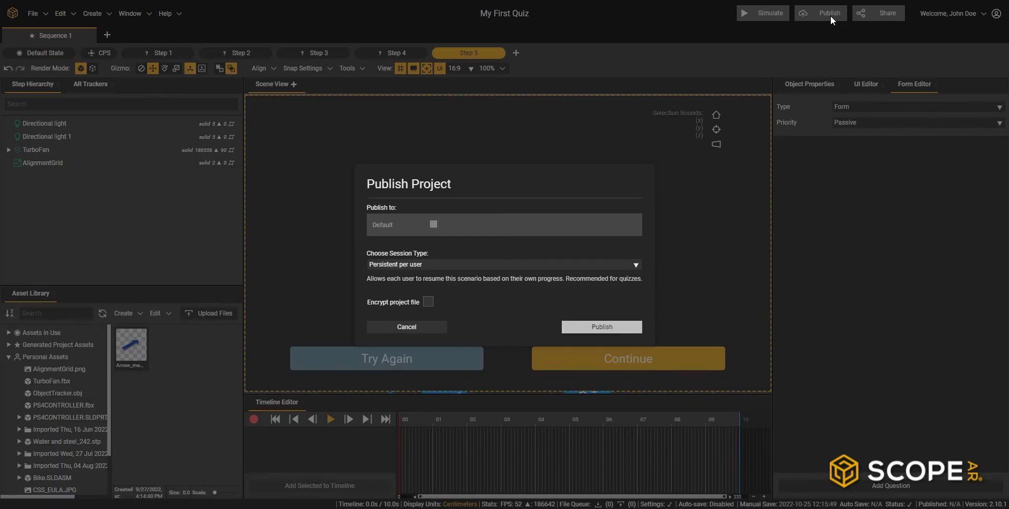
mouse_move(488, 273)
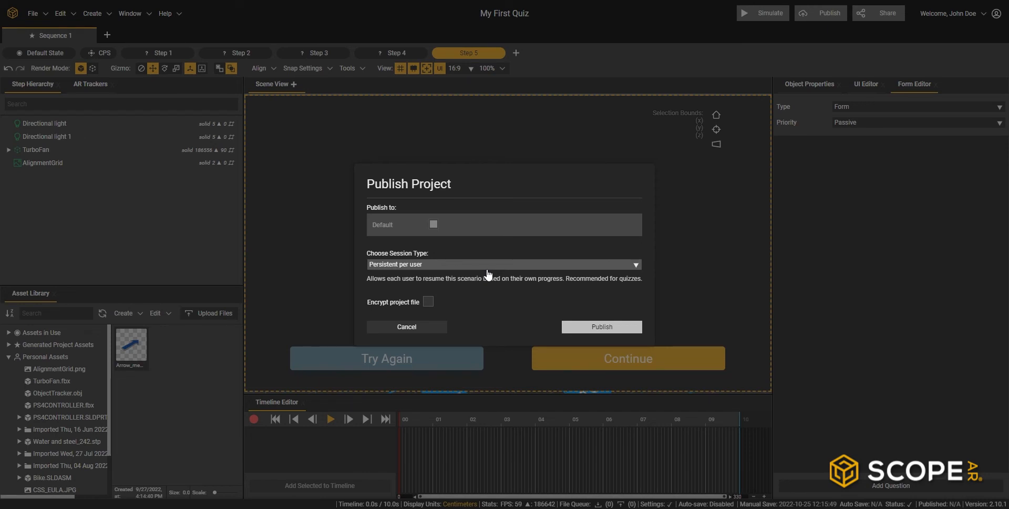
mouse_move(575, 327)
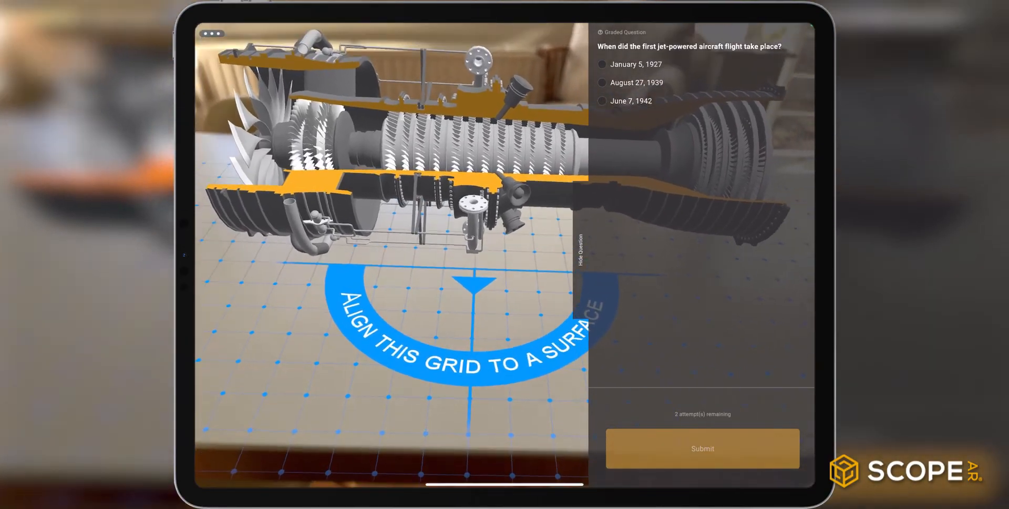
On the iPad, submit August 27, 1939 as the flight date and all three turbofan inventors.
click(601, 82)
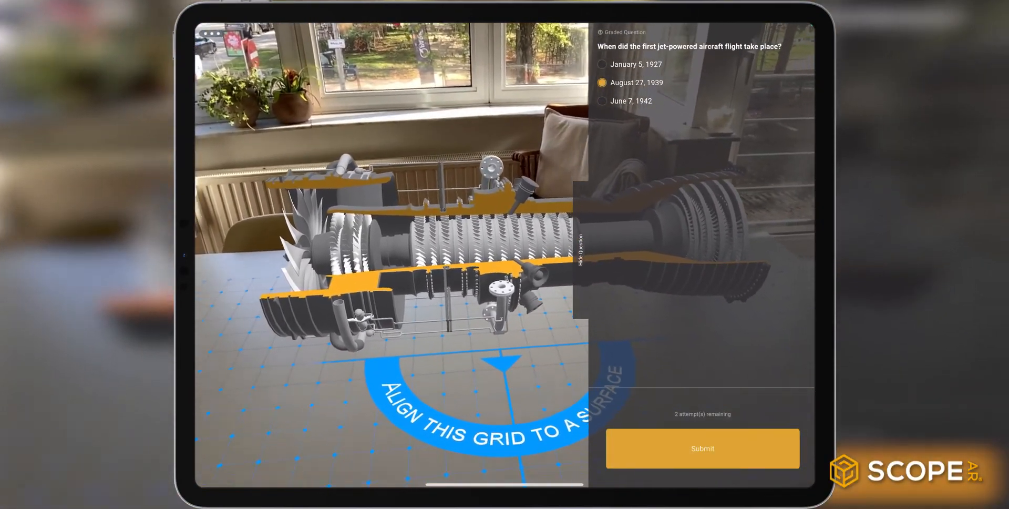
click(702, 448)
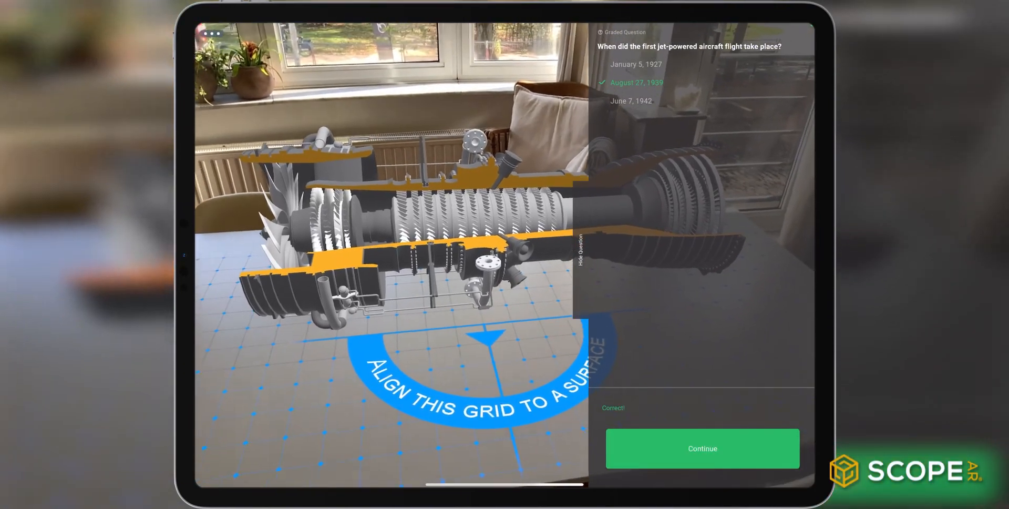
click(703, 448)
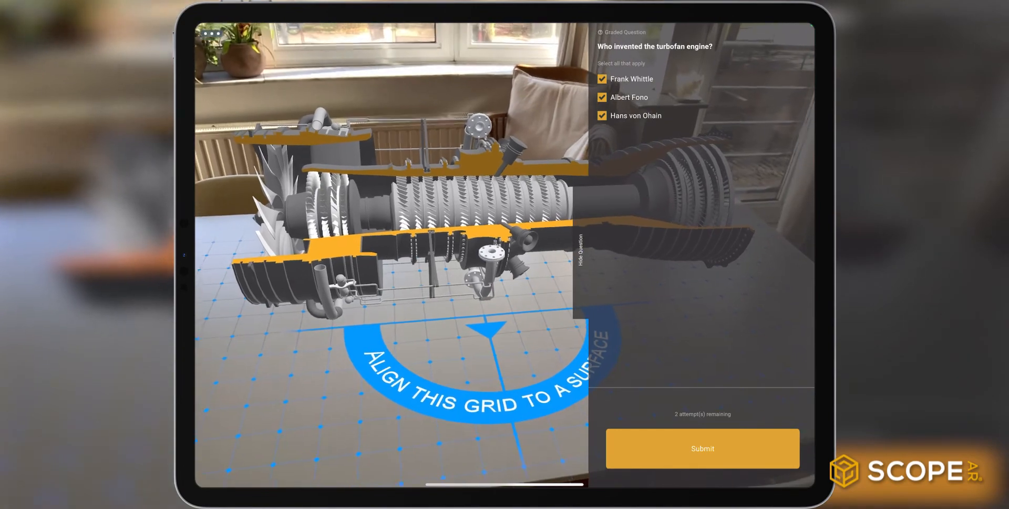
click(702, 448)
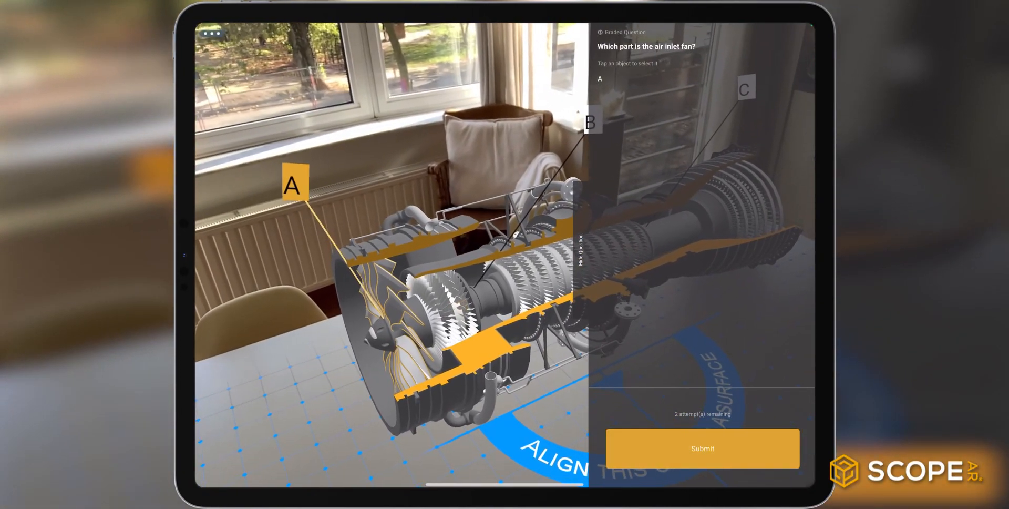
Submit A as the air inlet fan and view the final 58% score against the 80% pass mark.
click(703, 448)
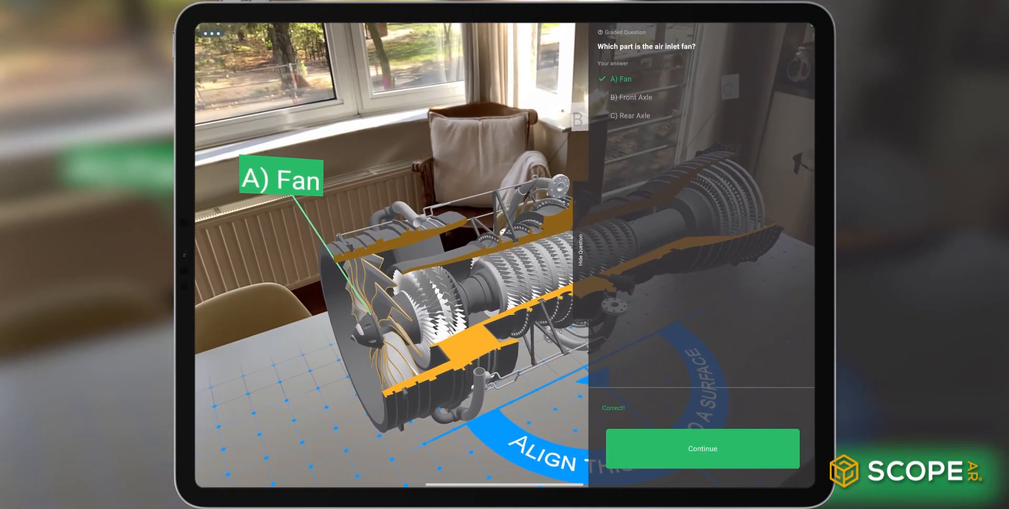
click(703, 448)
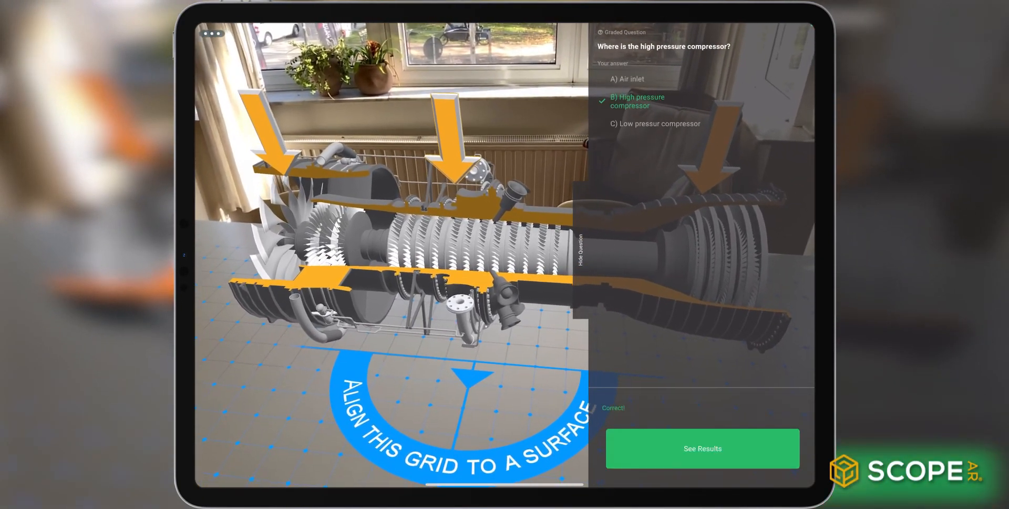
click(703, 448)
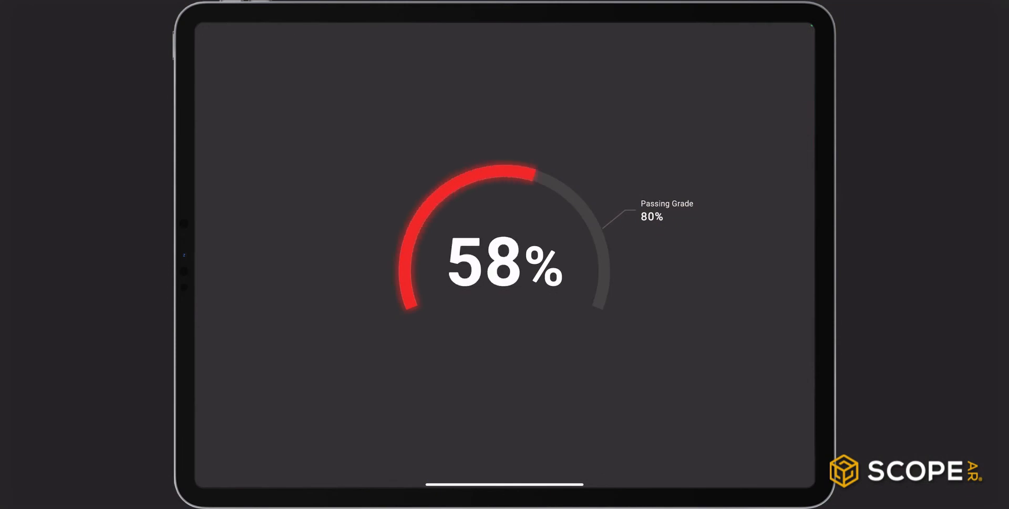